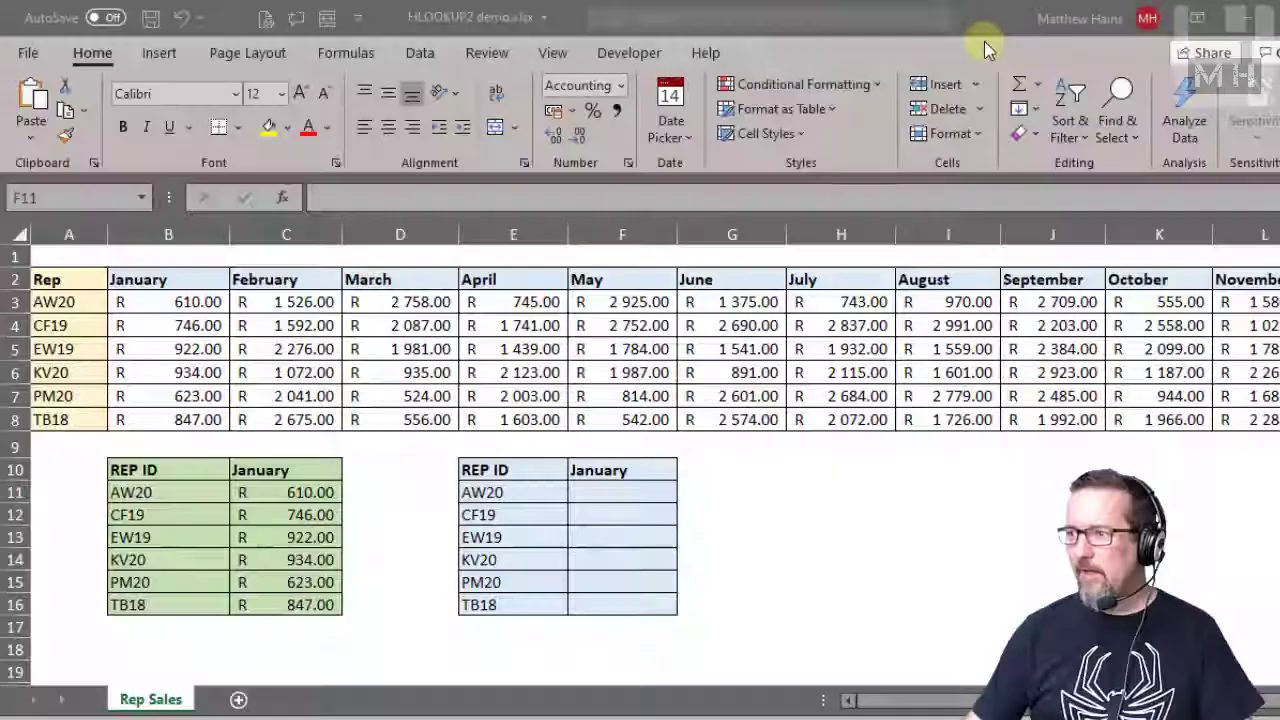
# Select F11 after reviewing the existing lookup formulas in C13 and C14.
pyautogui.click(622, 492)
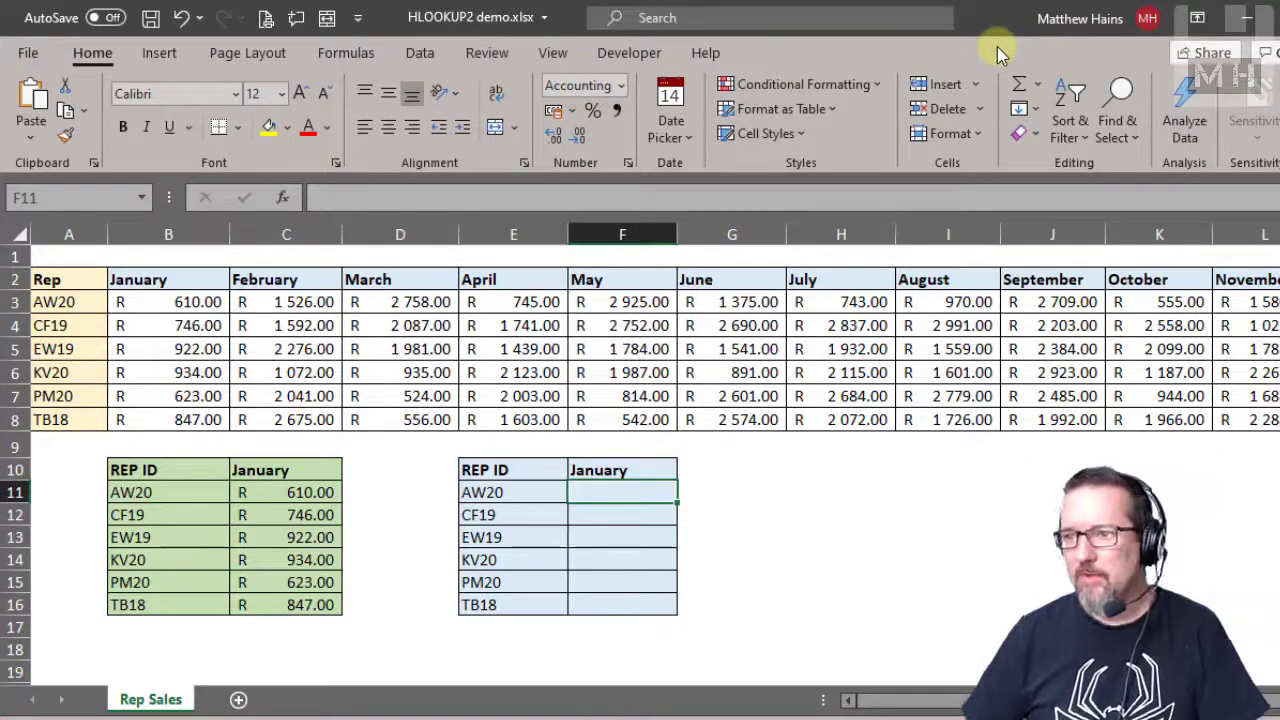
pyautogui.moveTo(396, 482)
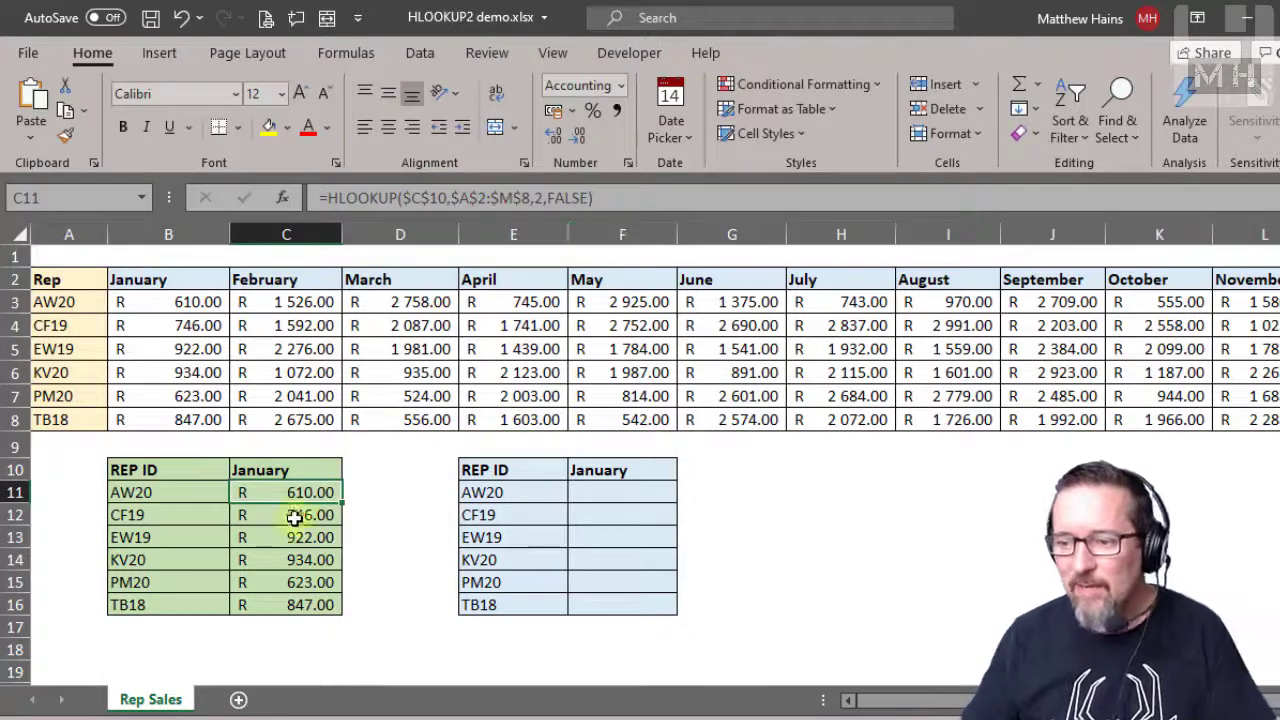
pyautogui.click(286, 536)
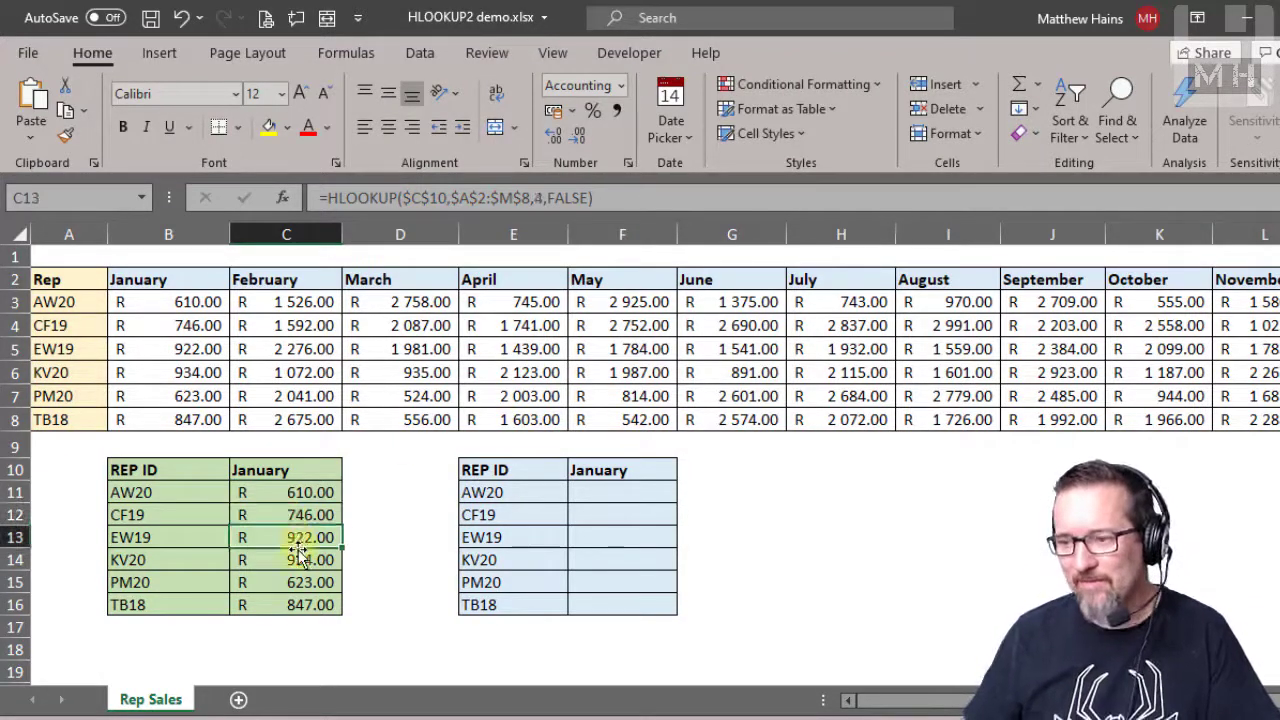
pyautogui.click(286, 560)
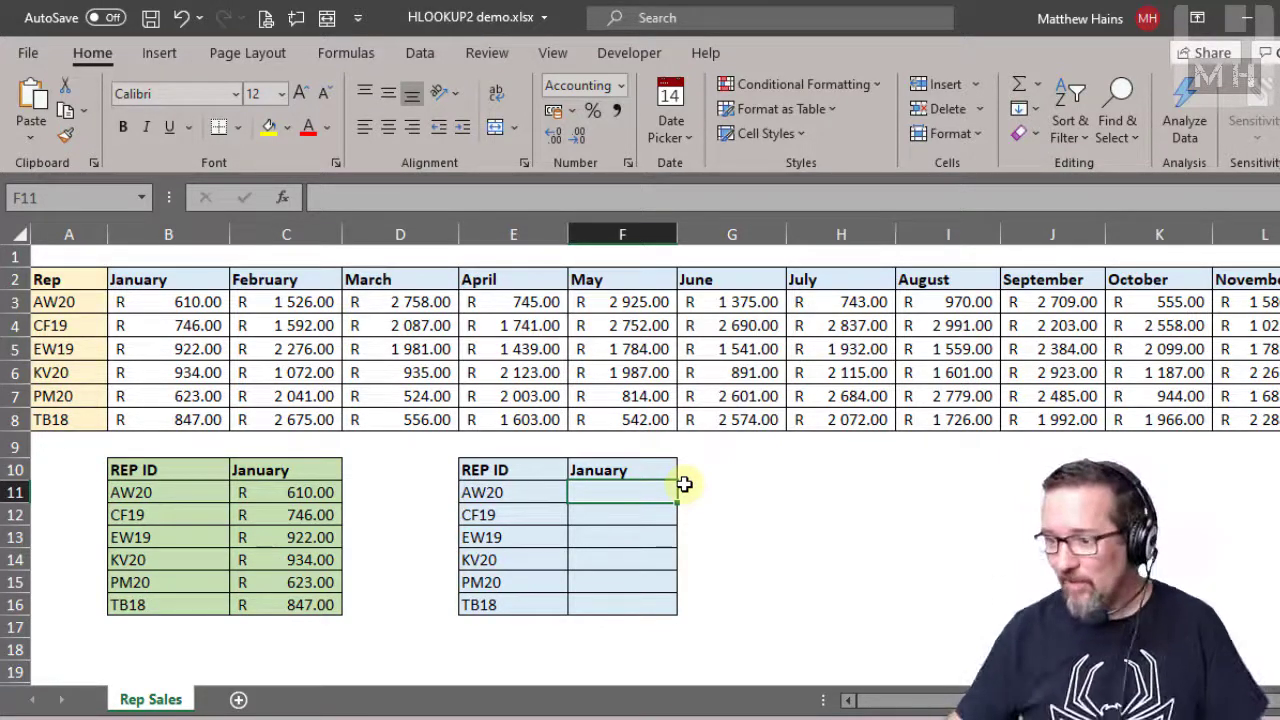
# Begin =HLOOKUP( with $F$10 as lookup value and the locked sales table $A$2:$M$8.
pyautogui.write('=')
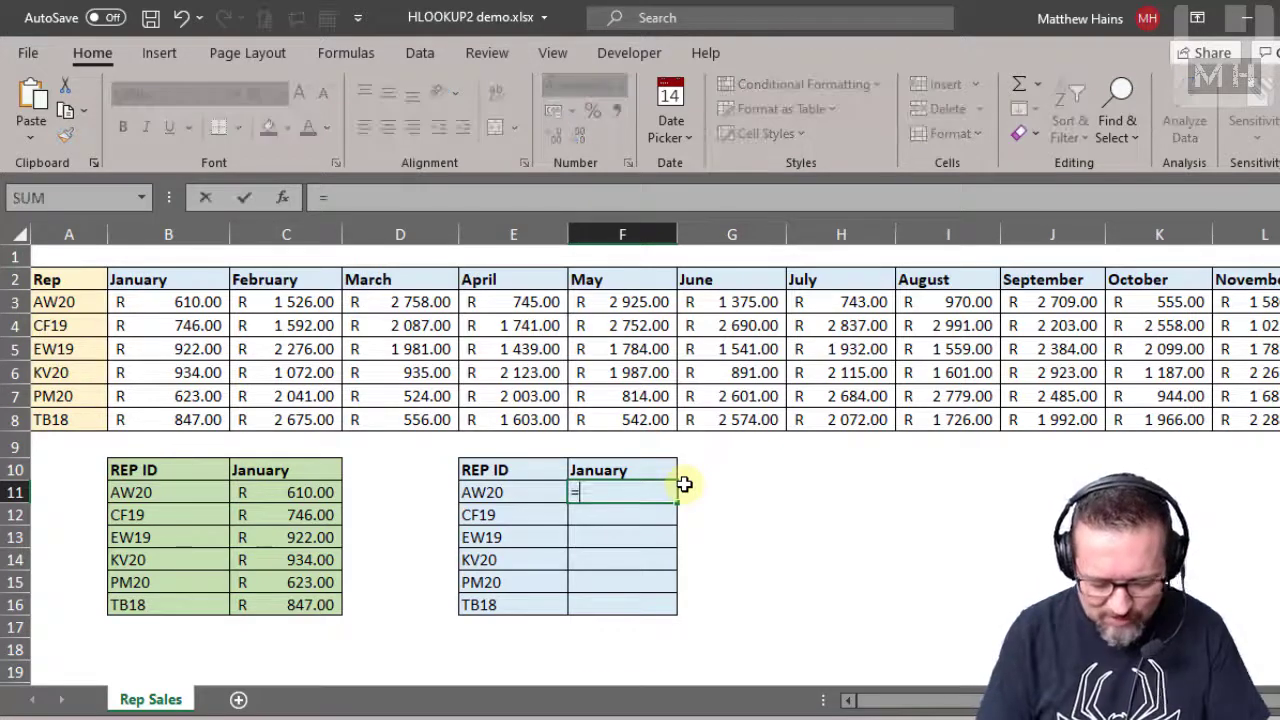
pyautogui.write('HLOOKUP(')
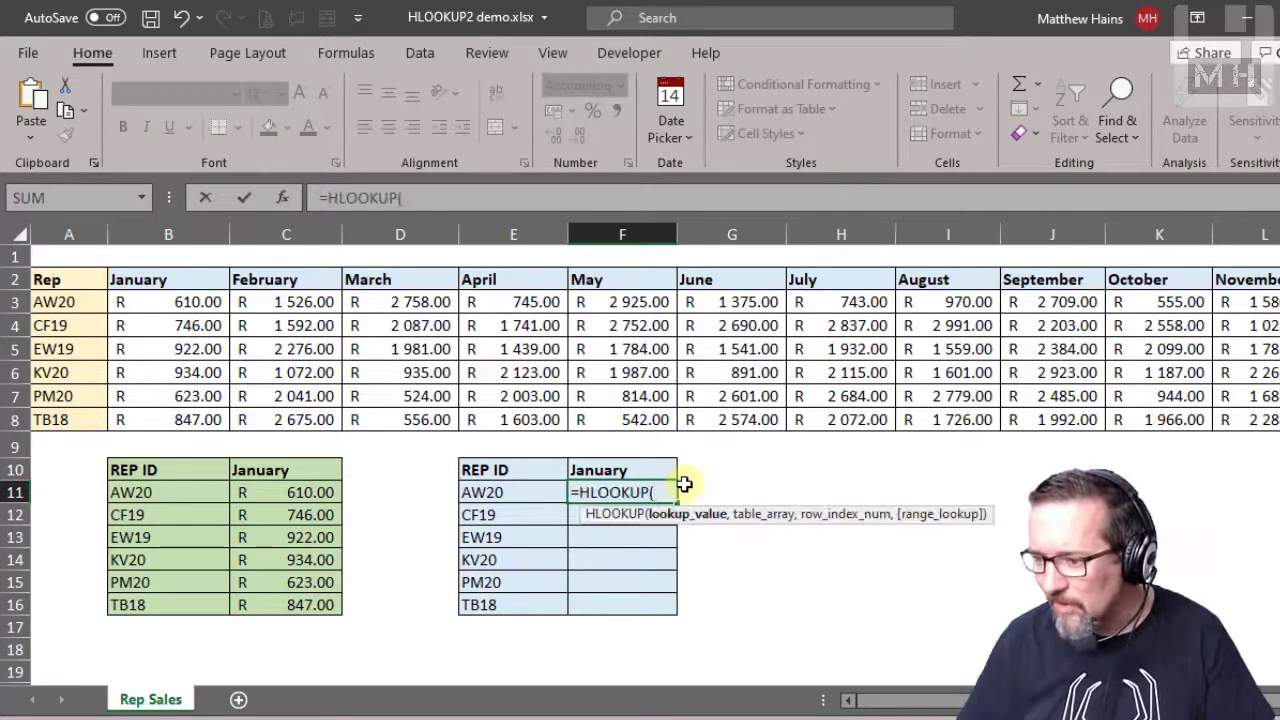
pyautogui.click(622, 468)
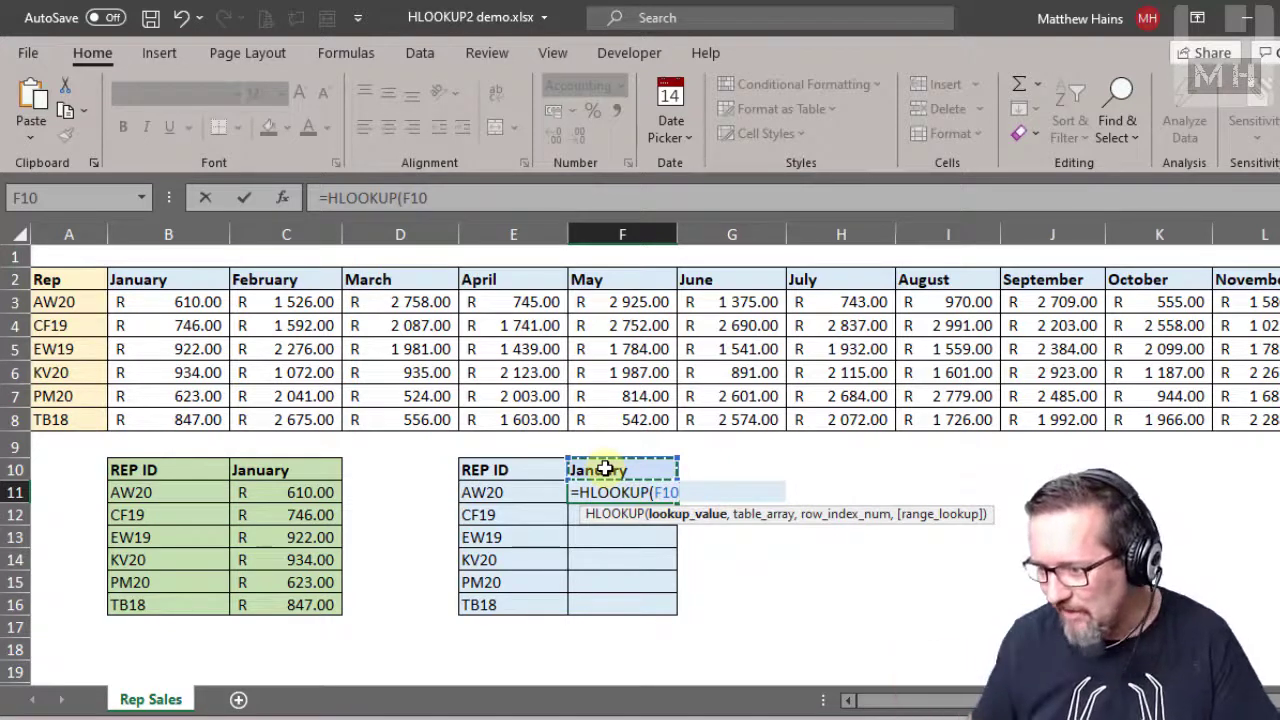
pyautogui.press('f4')
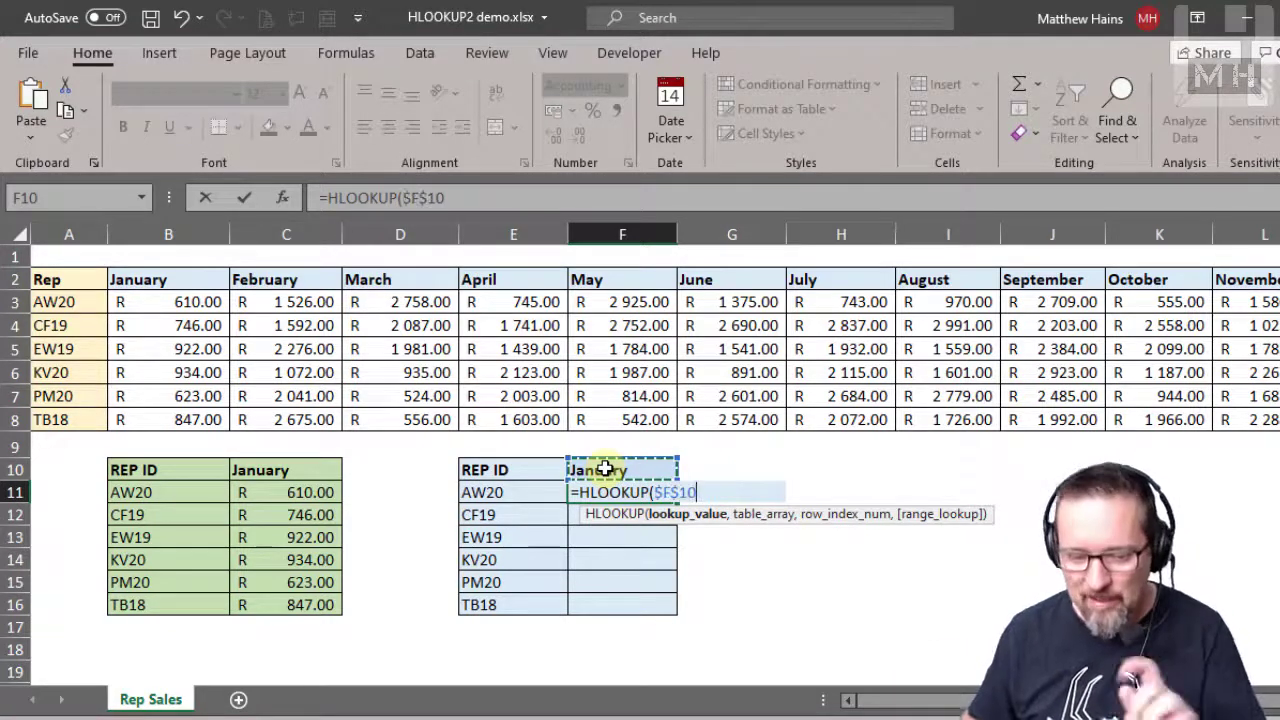
pyautogui.write(',A2:M8')
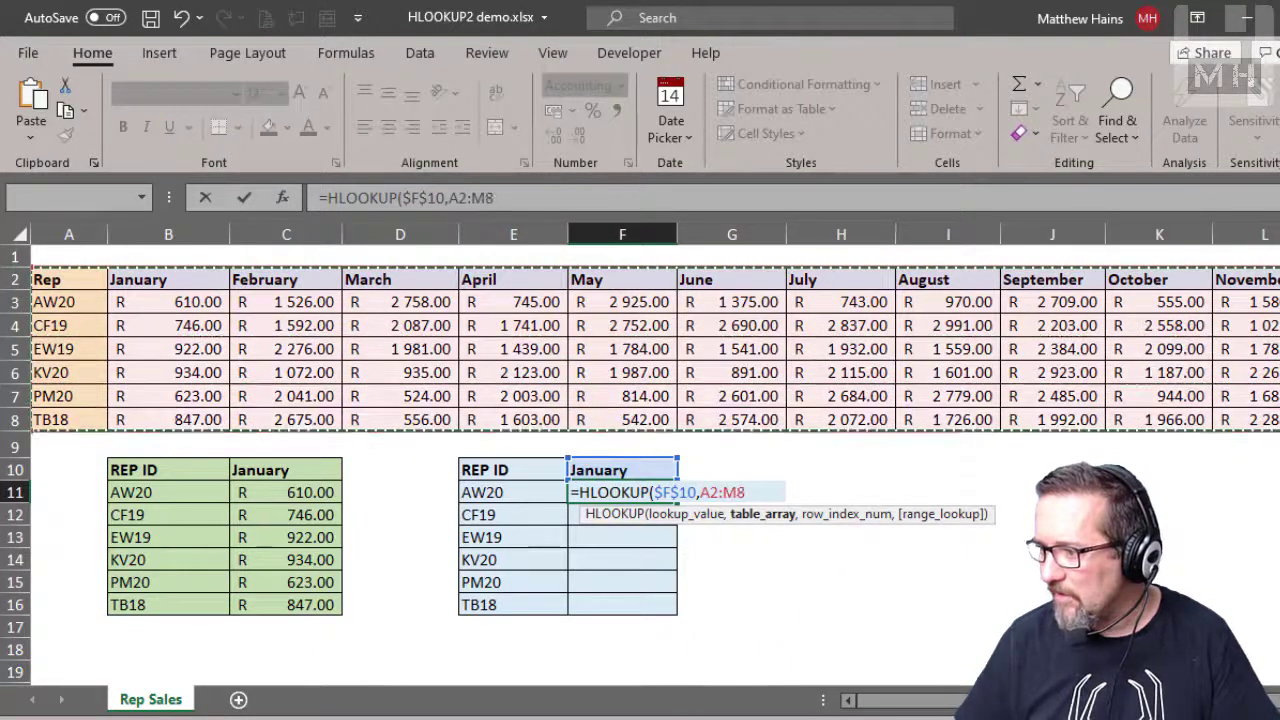
pyautogui.press('f4')
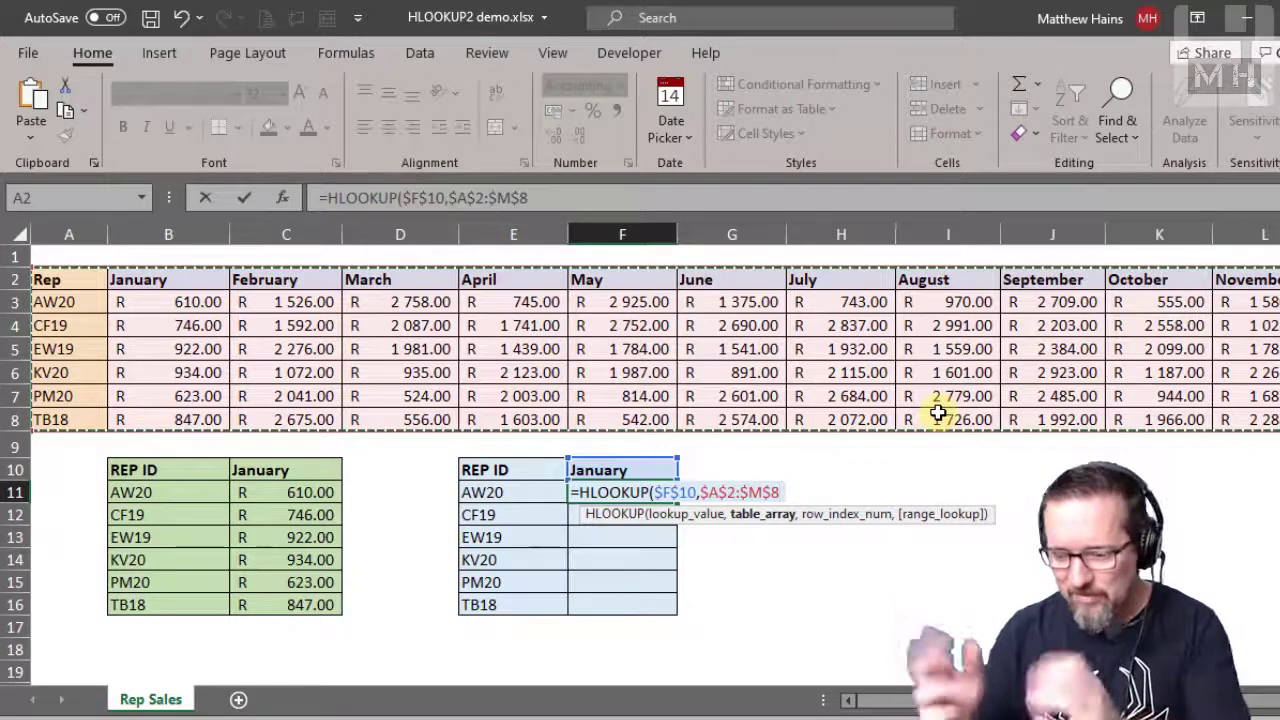
pyautogui.write(',')
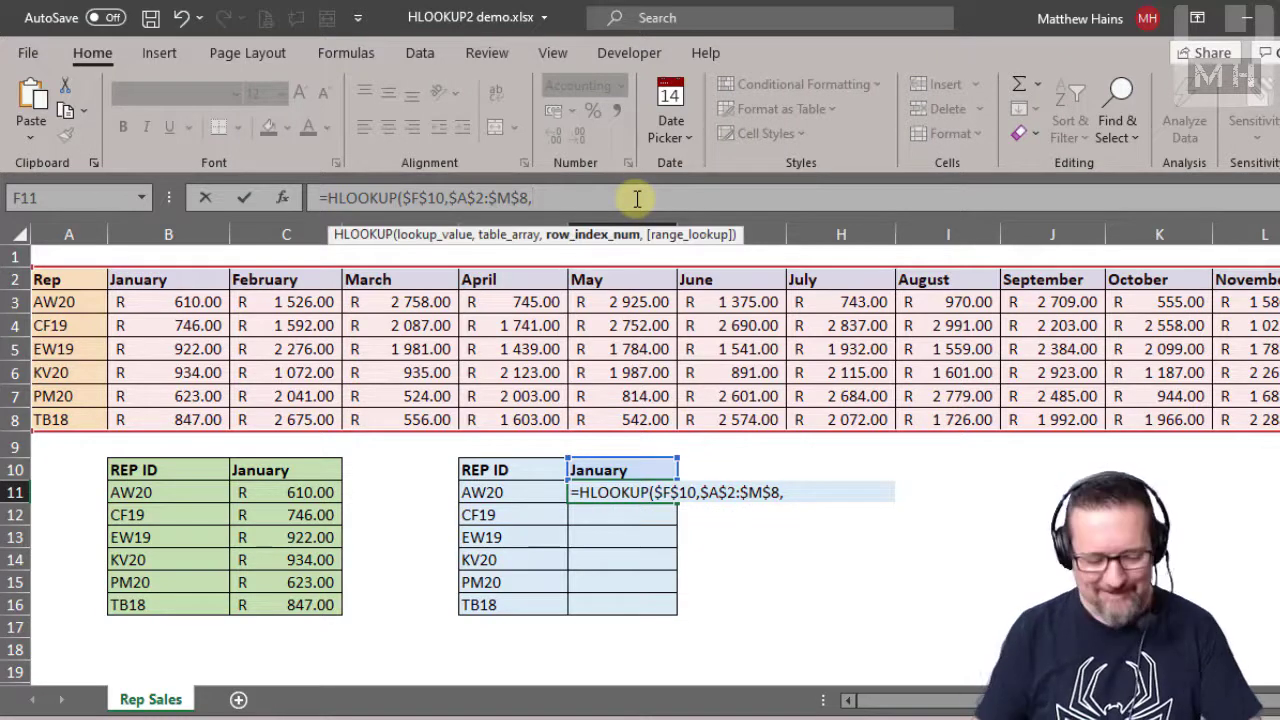
# Nest MATCH(E11,A2:A8,0) to find rep AW20's row in the rep column.
pyautogui.write('MACTH')
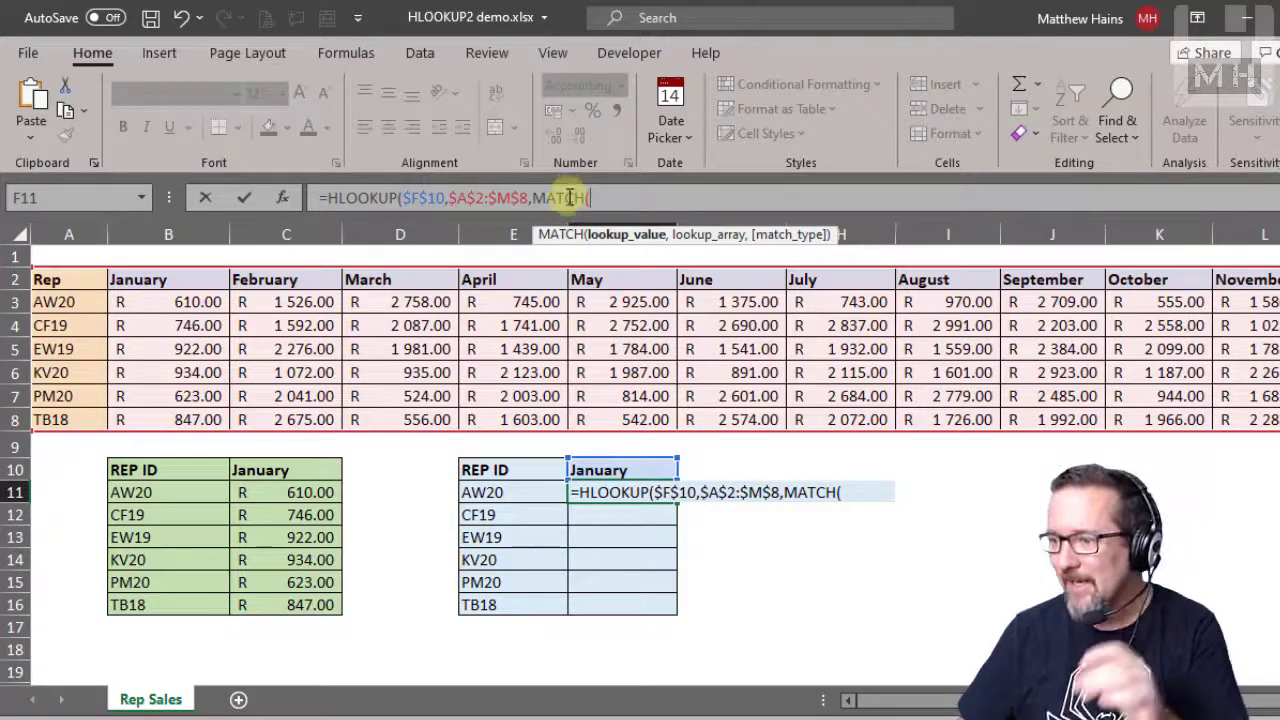
pyautogui.moveTo(620, 320)
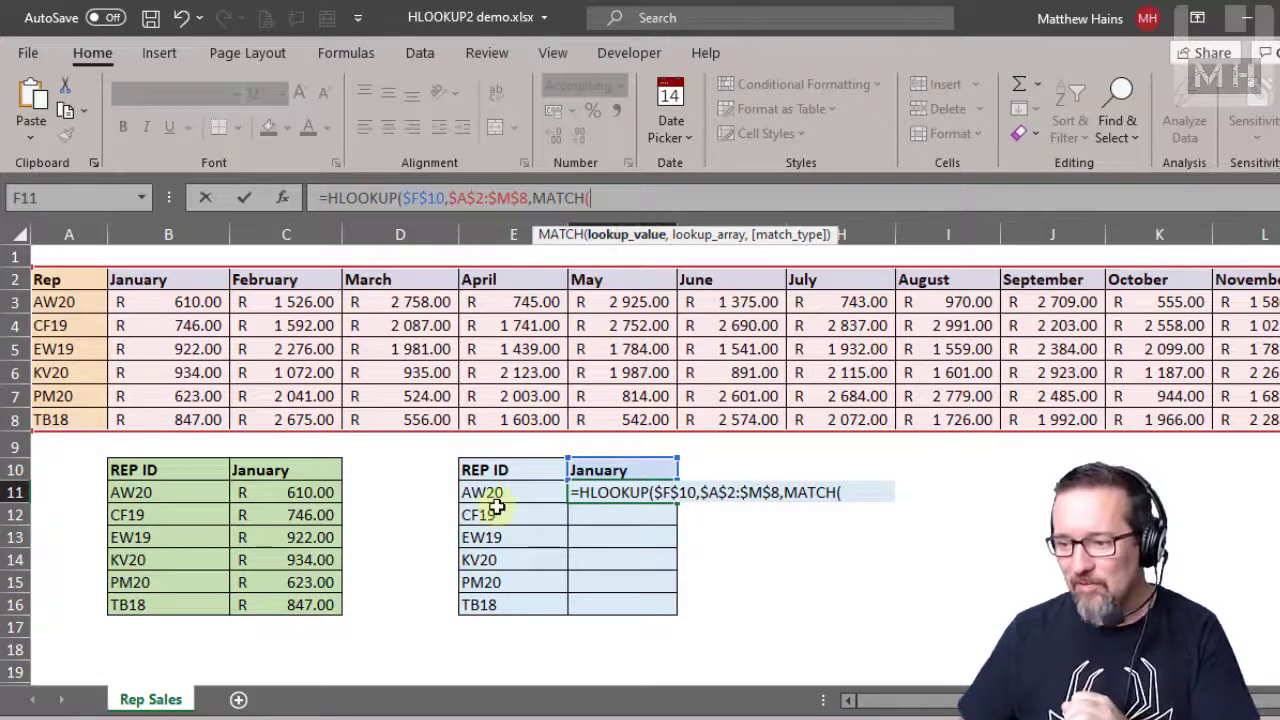
pyautogui.click(484, 492)
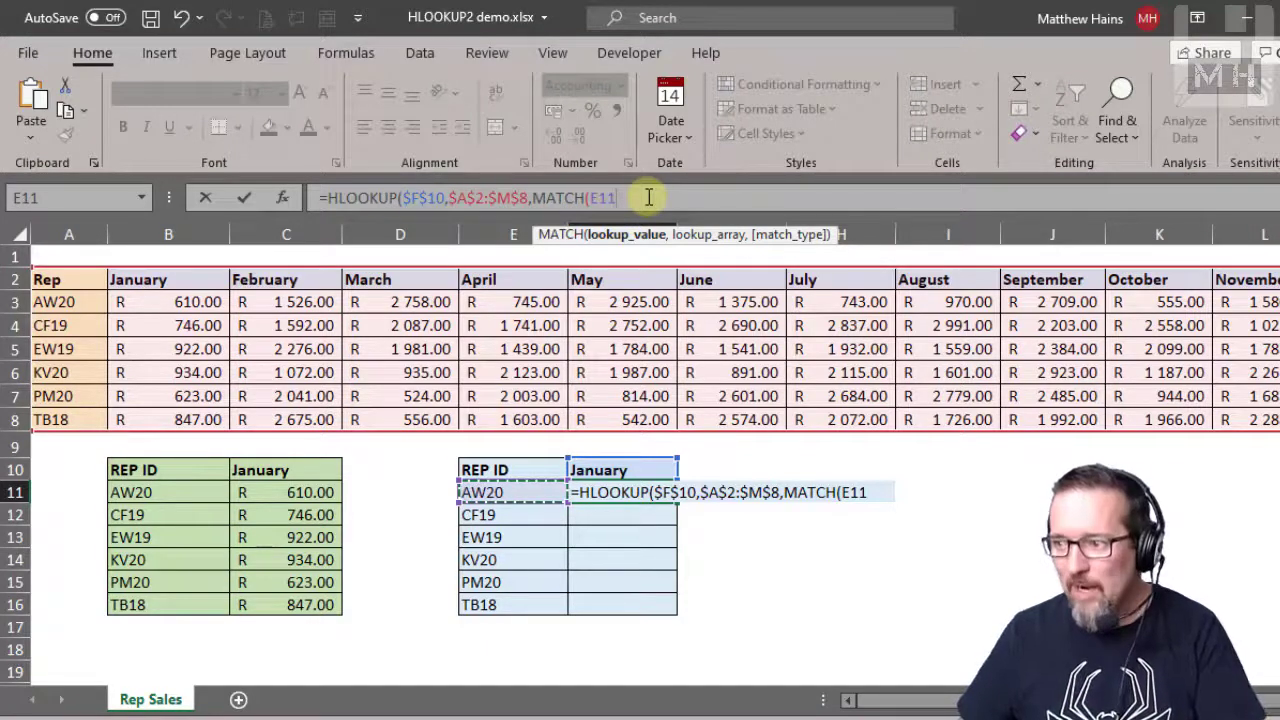
pyautogui.write(',')
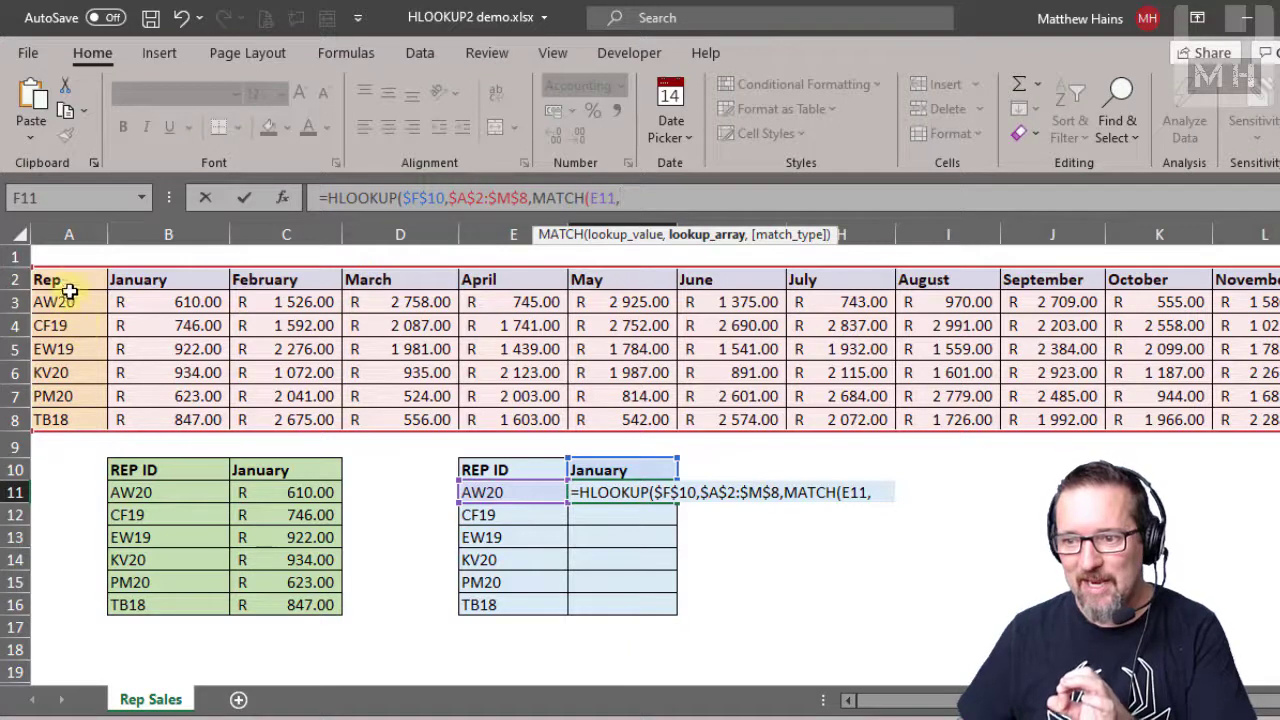
pyautogui.click(68, 280)
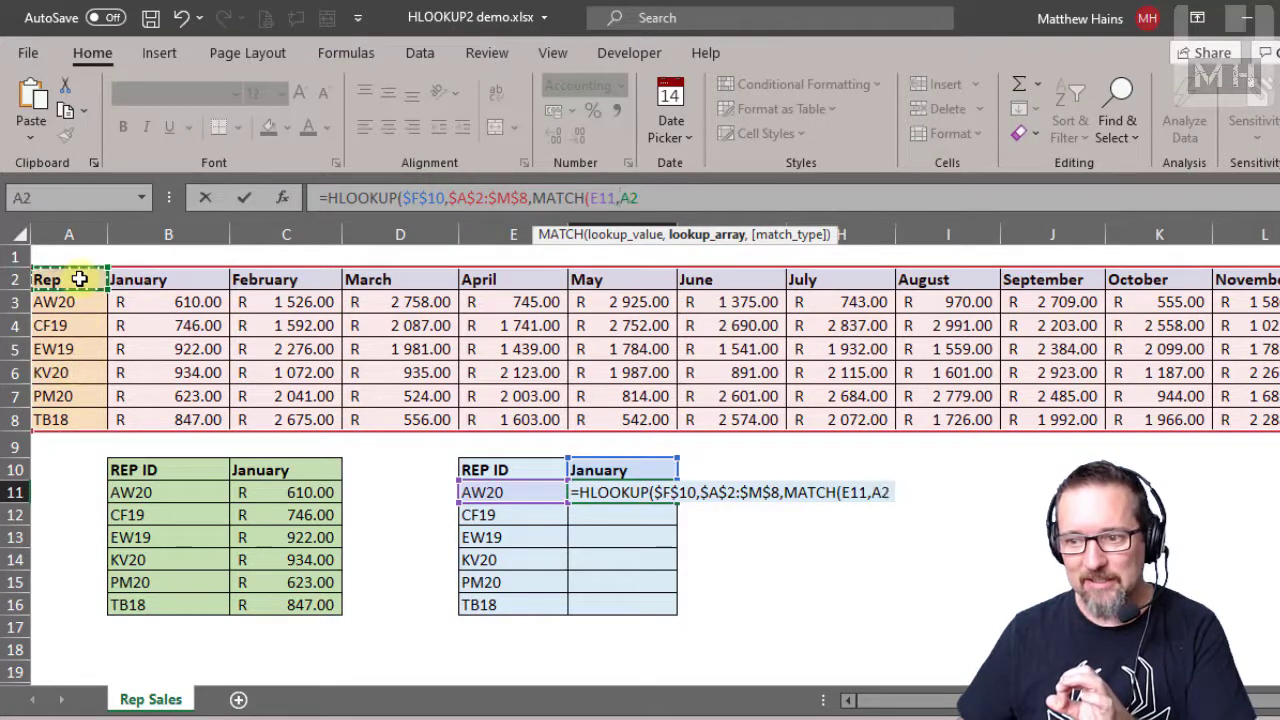
pyautogui.moveTo(68, 280); pyautogui.dragTo(68, 420)
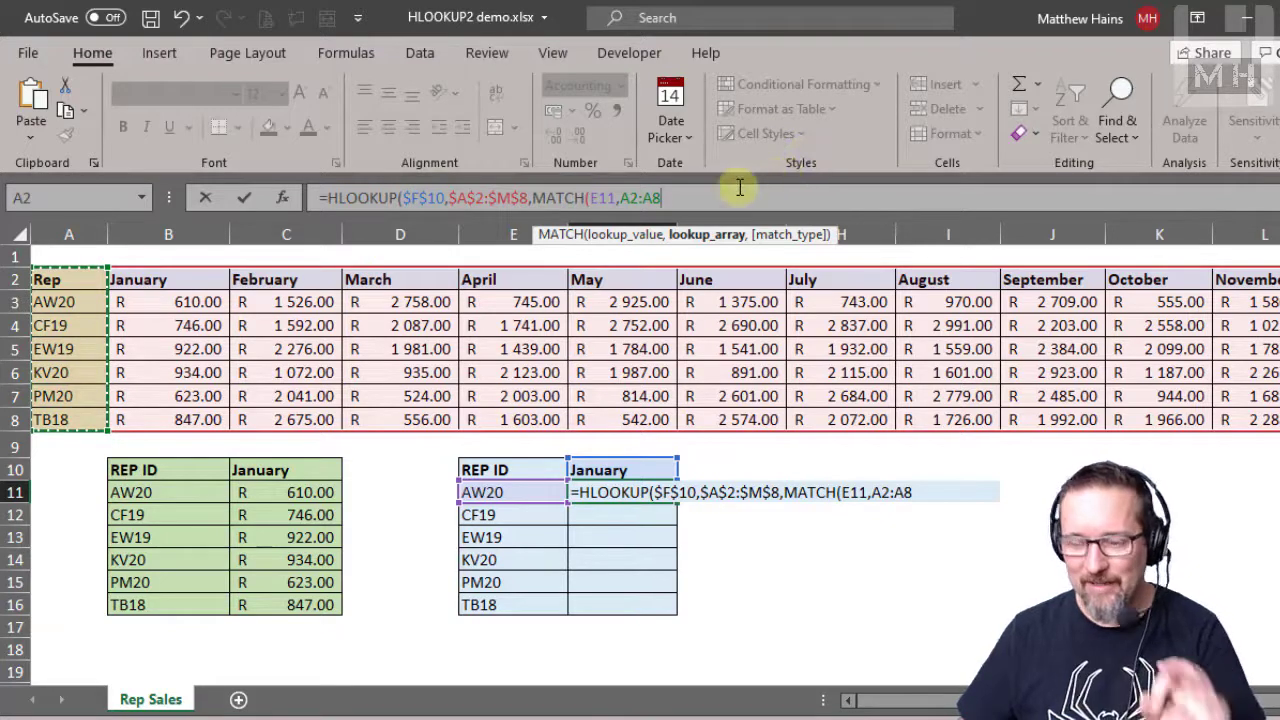
pyautogui.write(',')
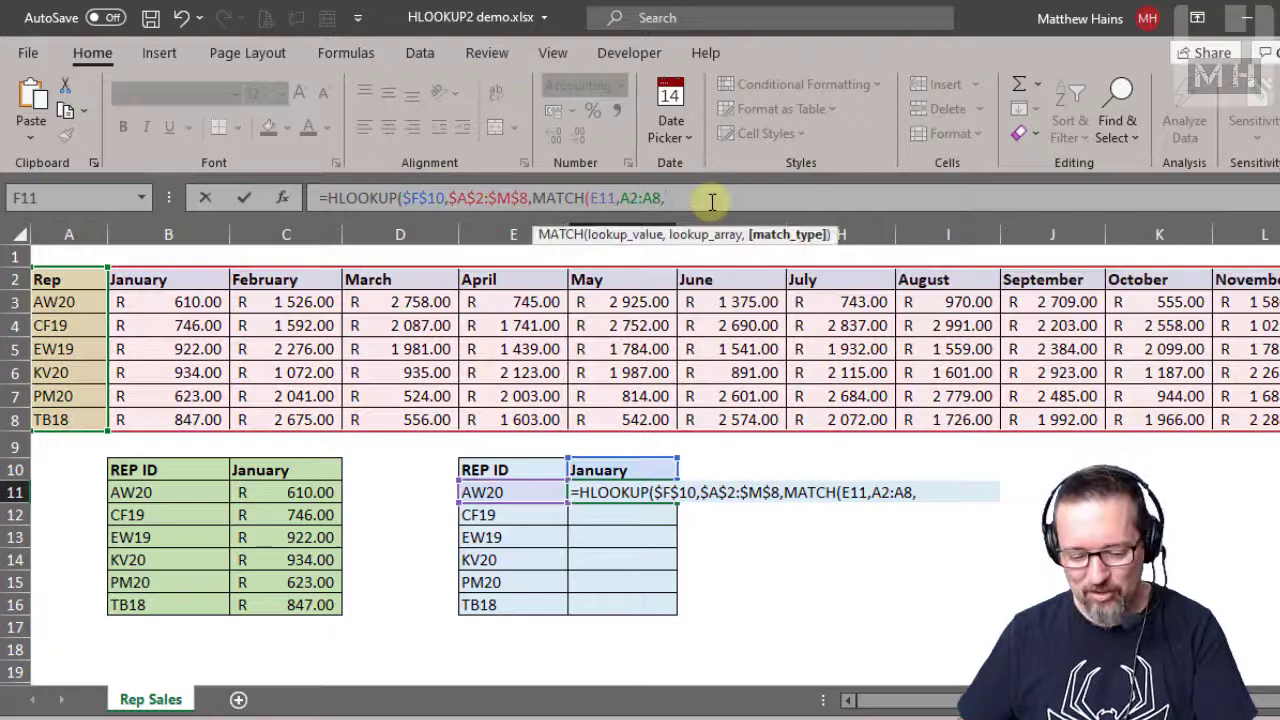
pyautogui.write('0)')
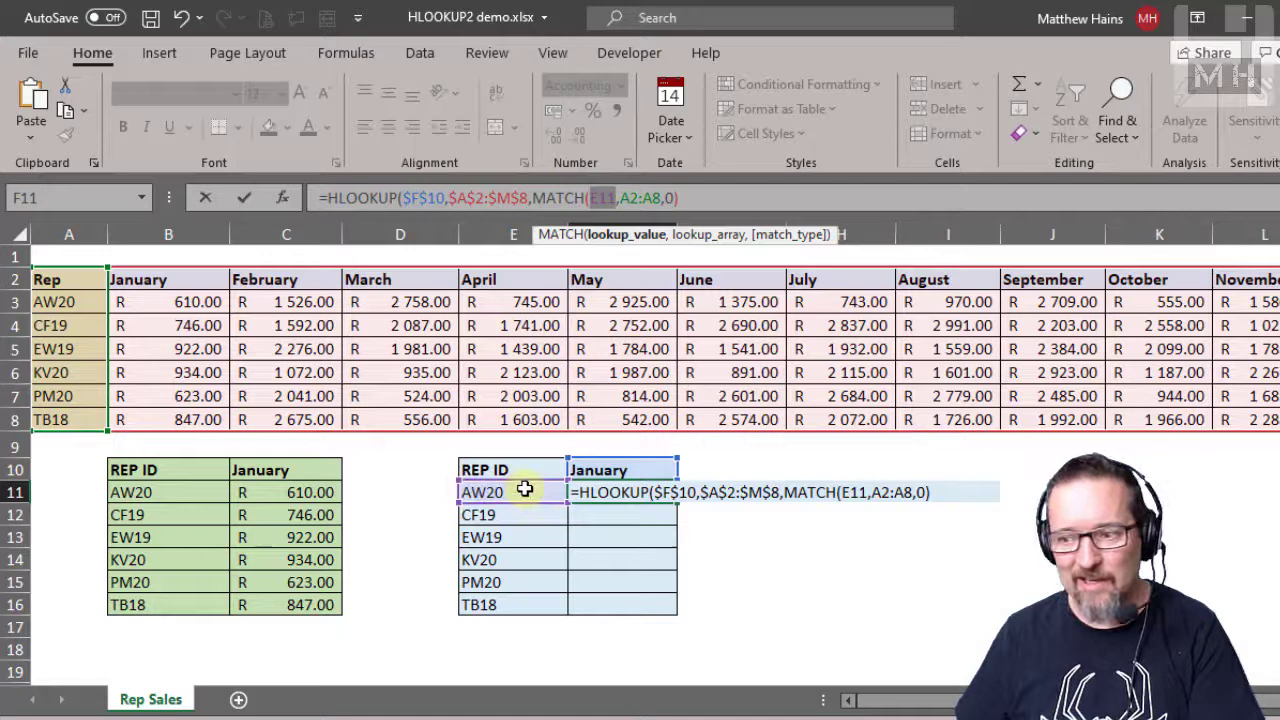
pyautogui.moveTo(108, 308)
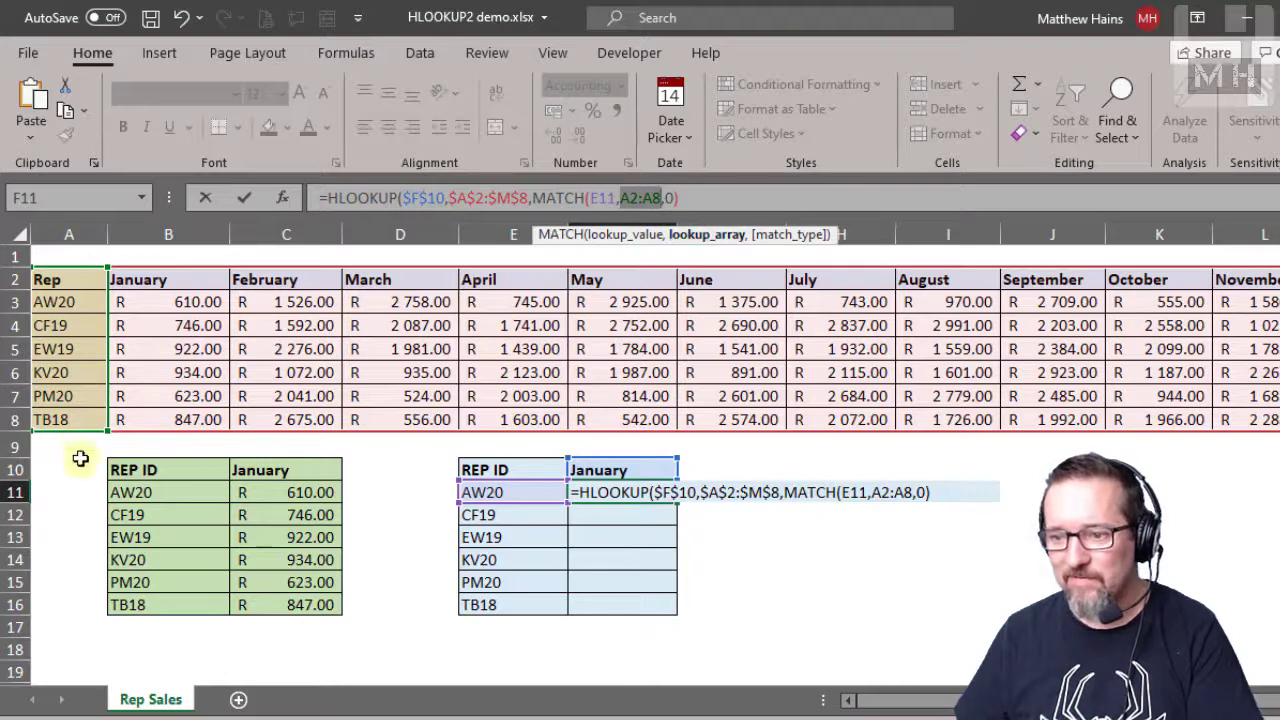
pyautogui.moveTo(70, 330)
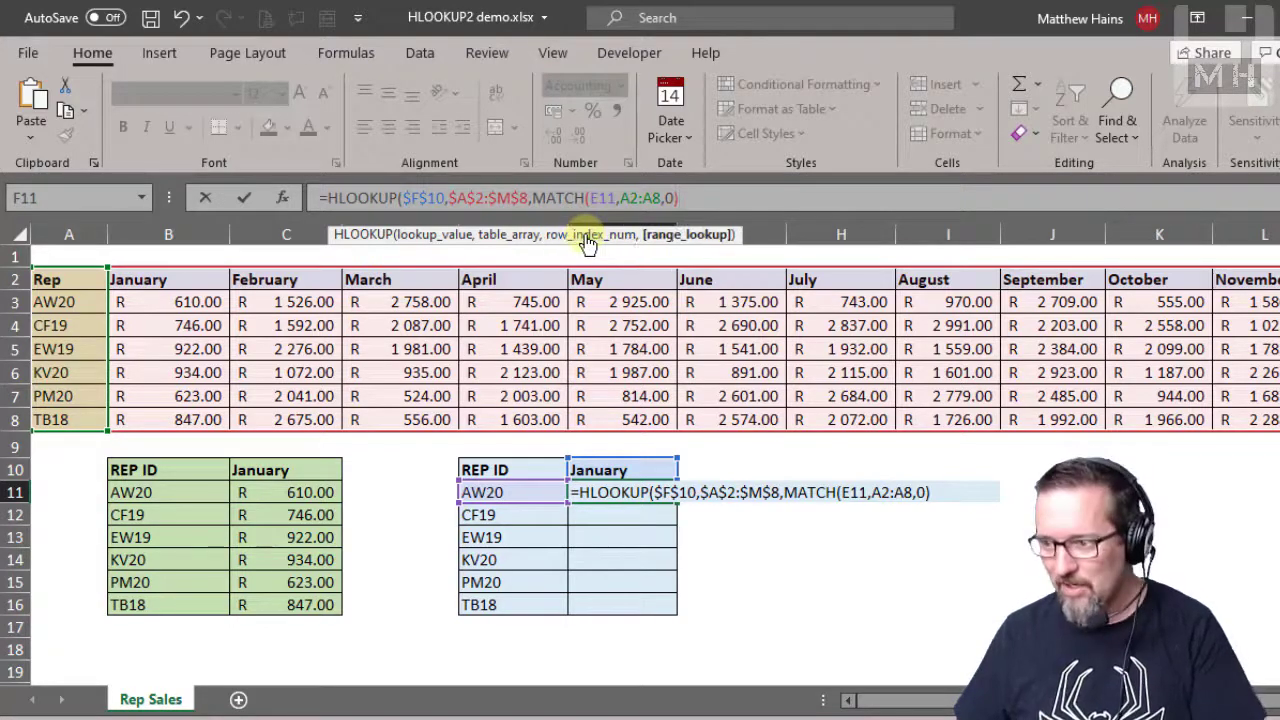
# Add the final FALSE exact-match argument to the HLOOKUP.
pyautogui.write(',')
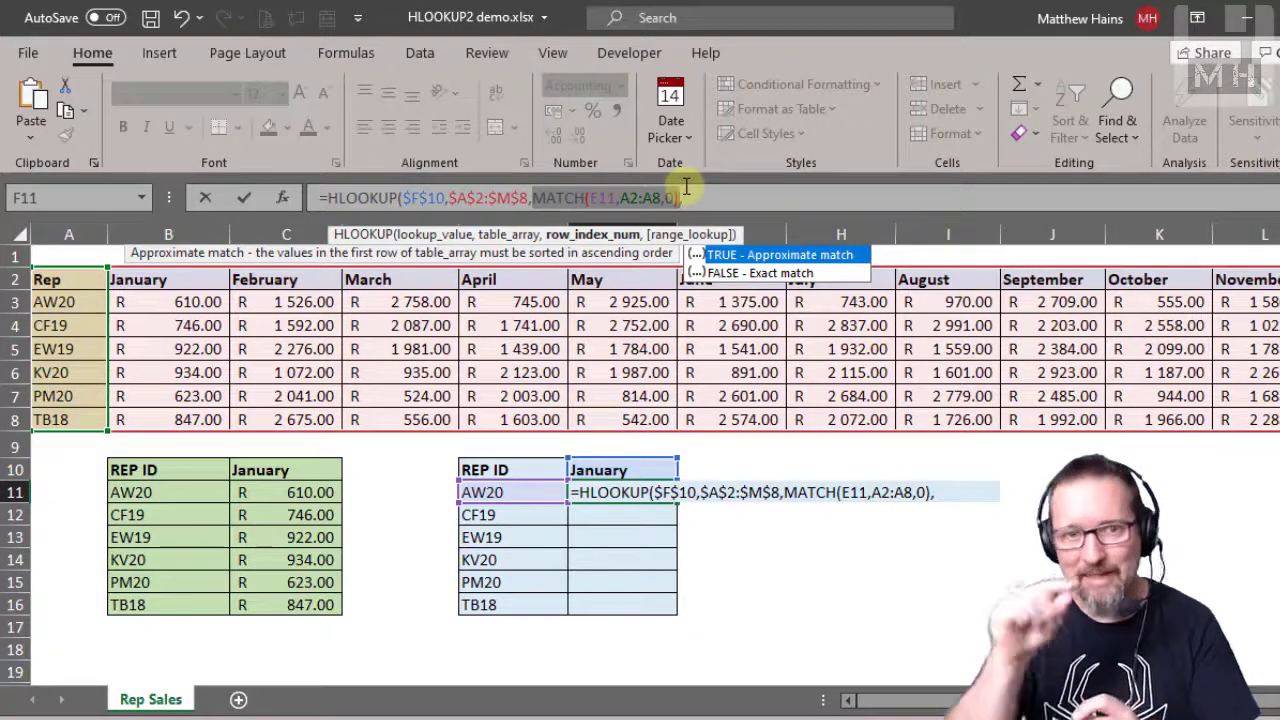
pyautogui.moveTo(584, 240)
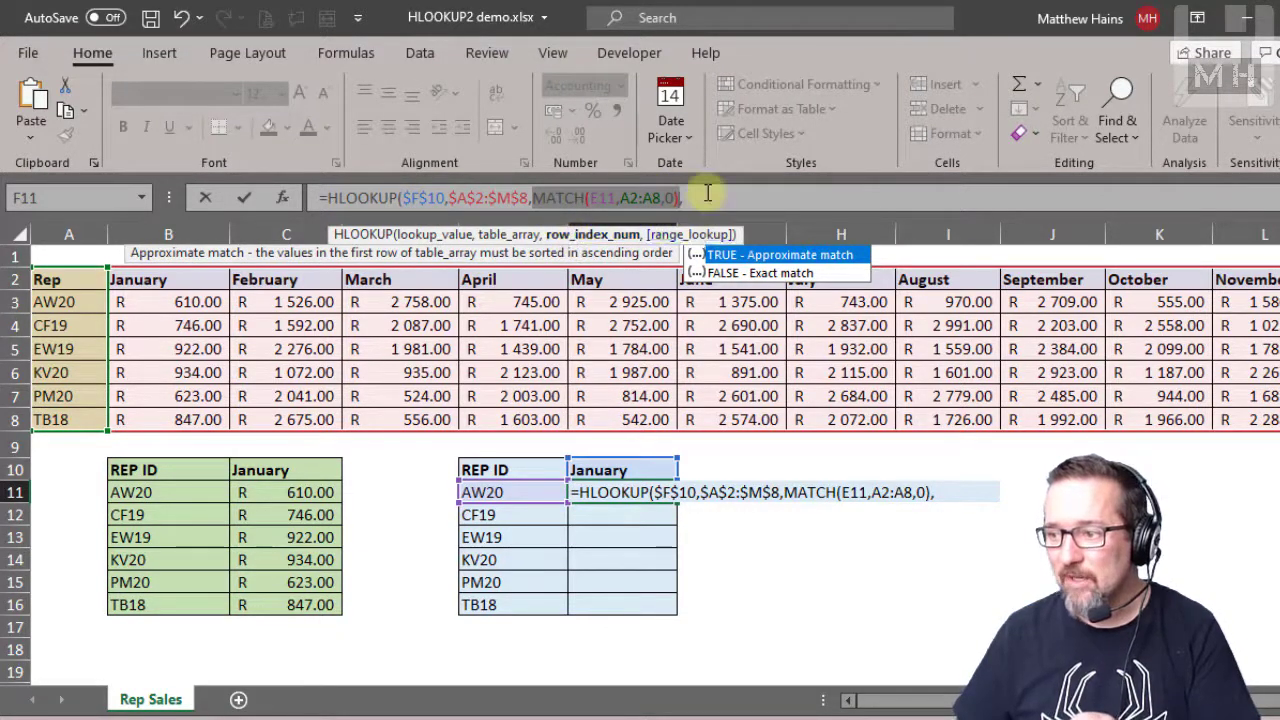
pyautogui.write('False))')
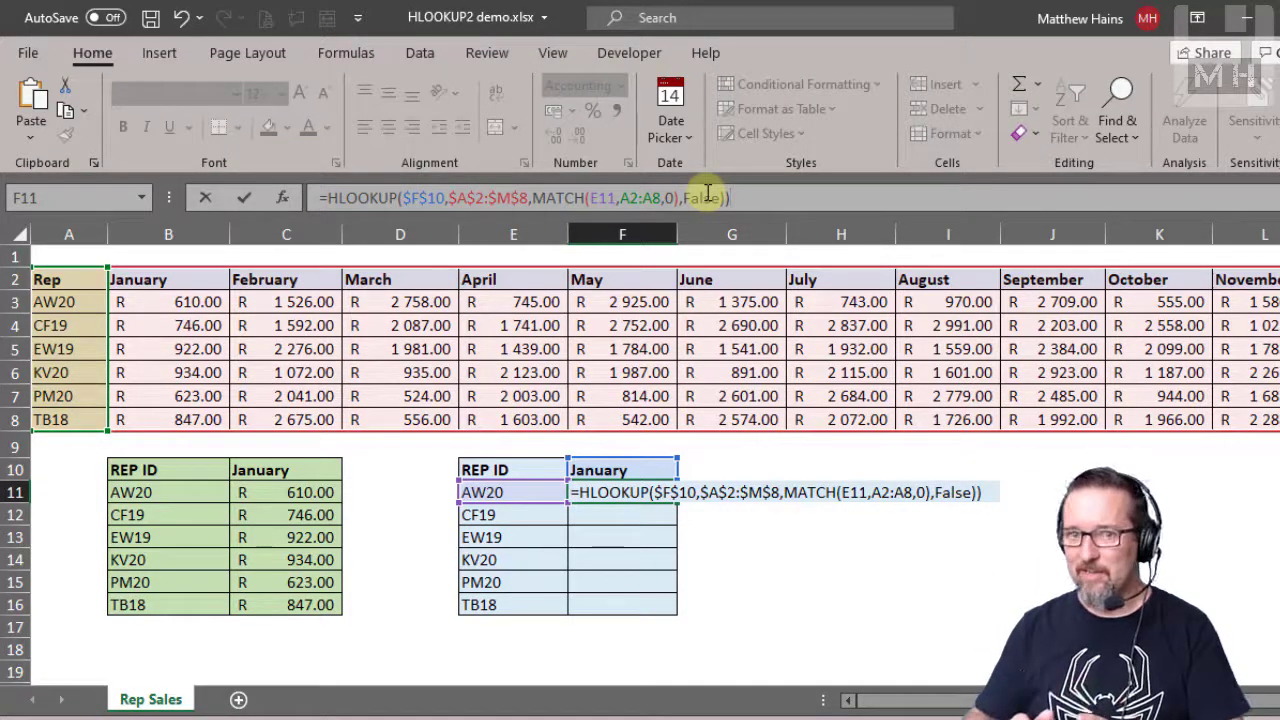
# Commit the F11 formula, accepting the correction, and fill it down to F16.
pyautogui.press('enter')
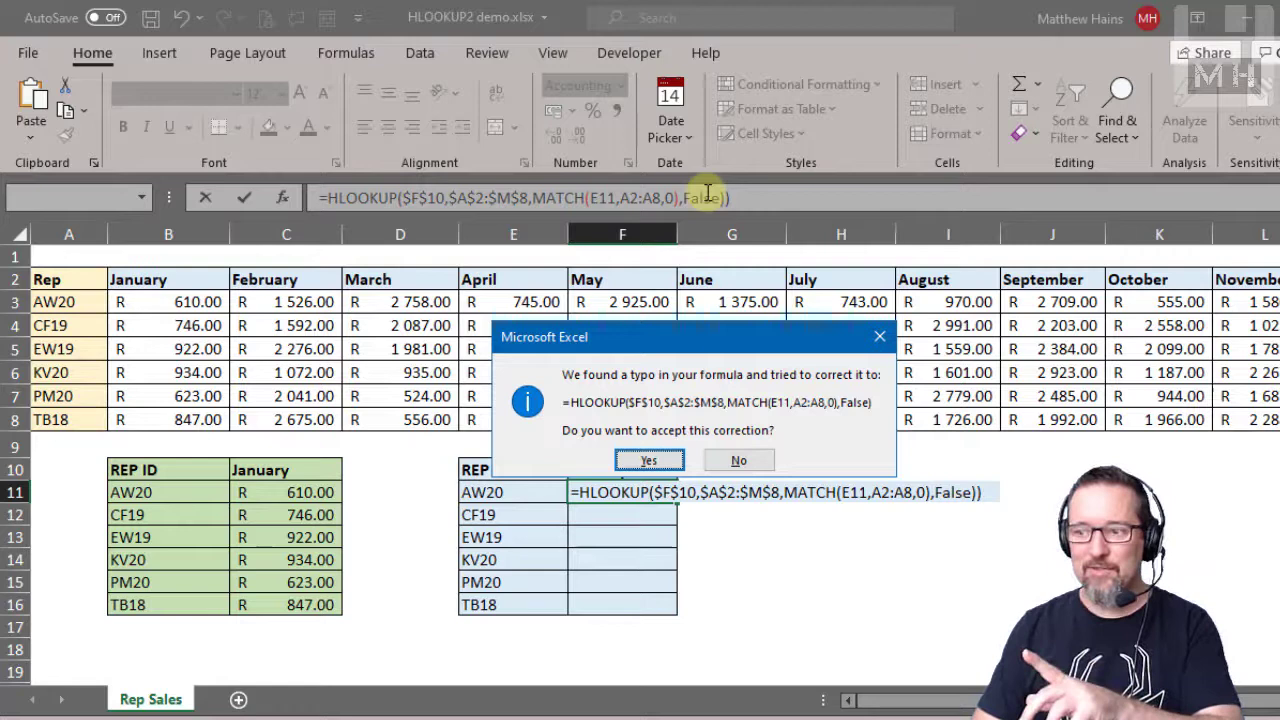
pyautogui.click(648, 460)
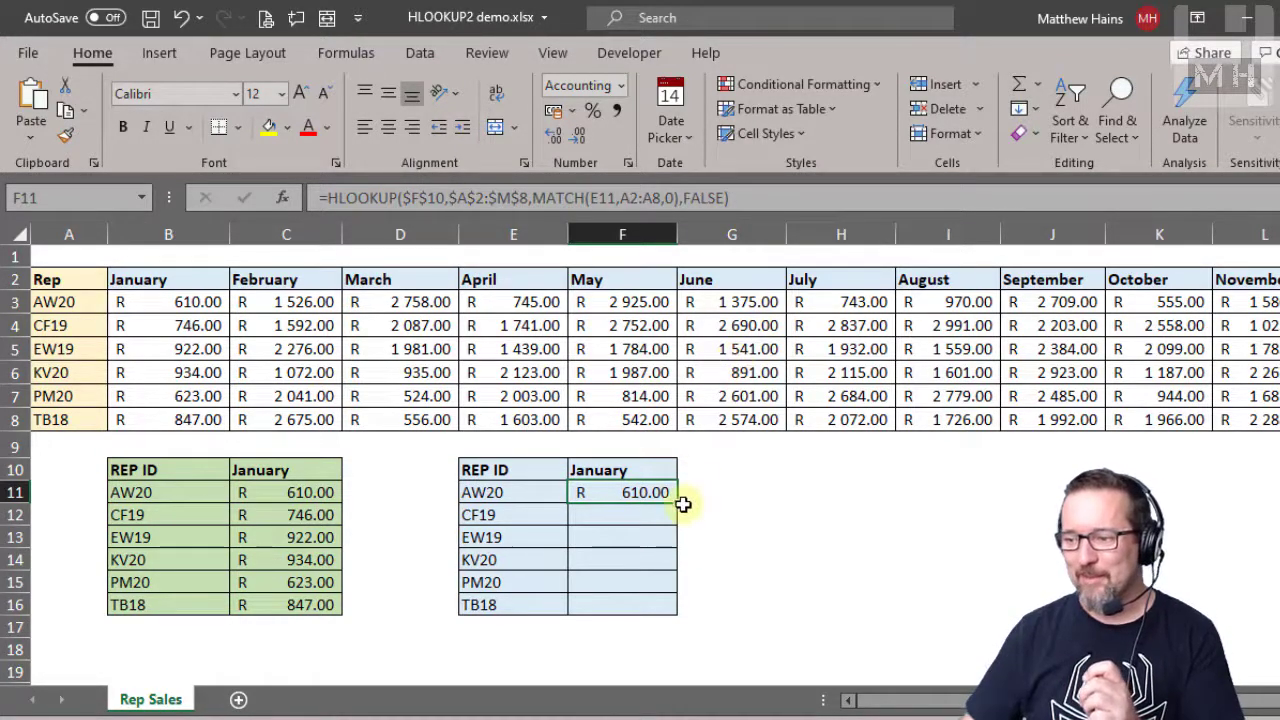
pyautogui.moveTo(684, 492); pyautogui.dragTo(622, 604)
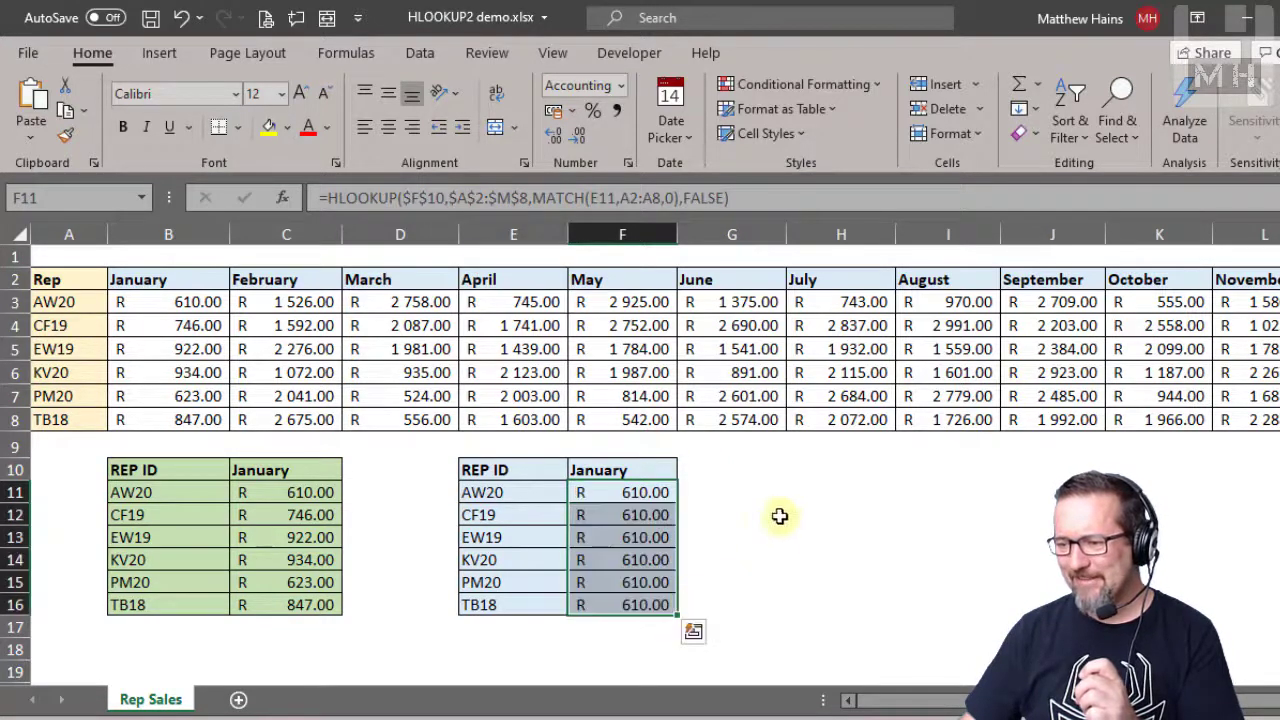
# Inspect the copied formulas in F12 and F16 to see the MATCH range shifting.
pyautogui.click(622, 514)
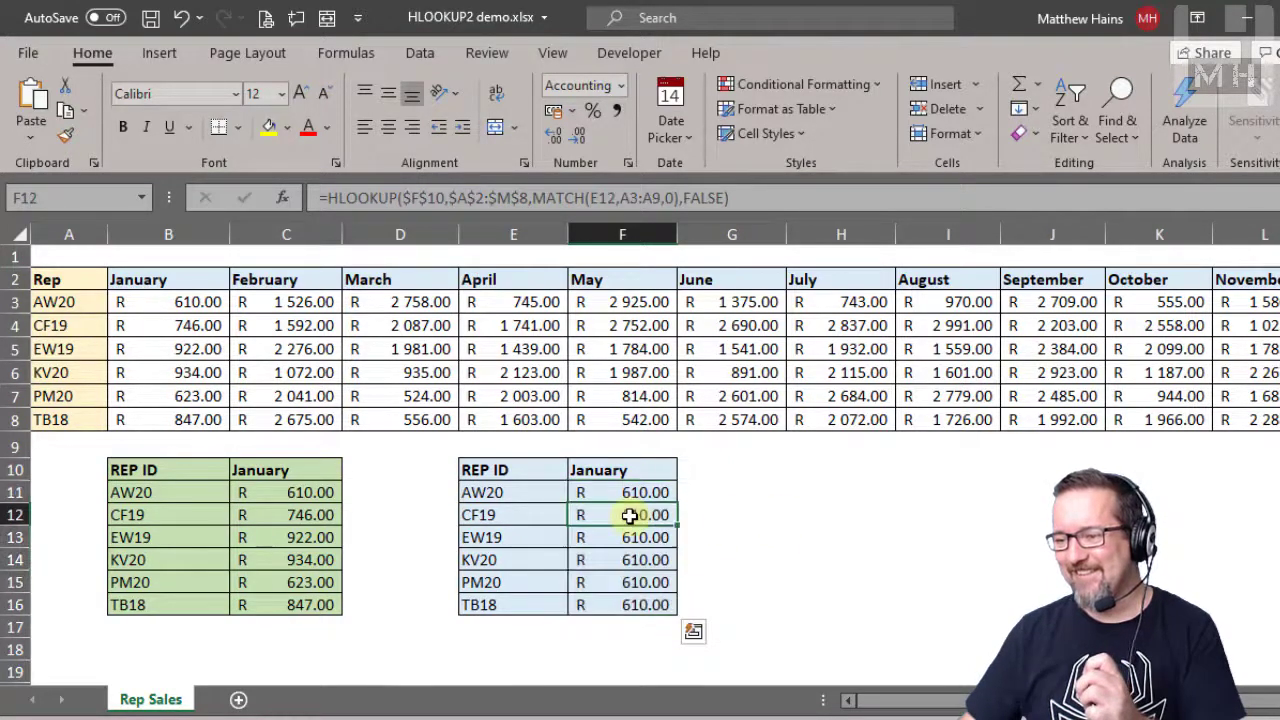
pyautogui.click(622, 492)
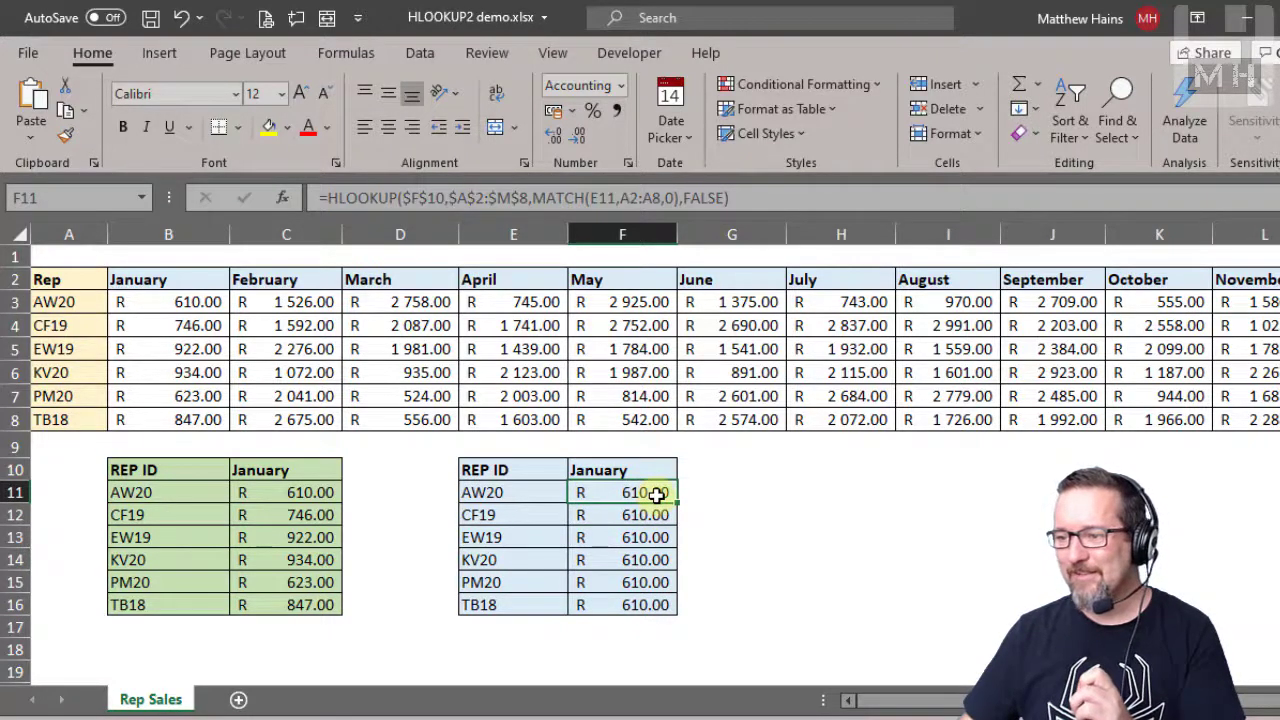
pyautogui.click(622, 536)
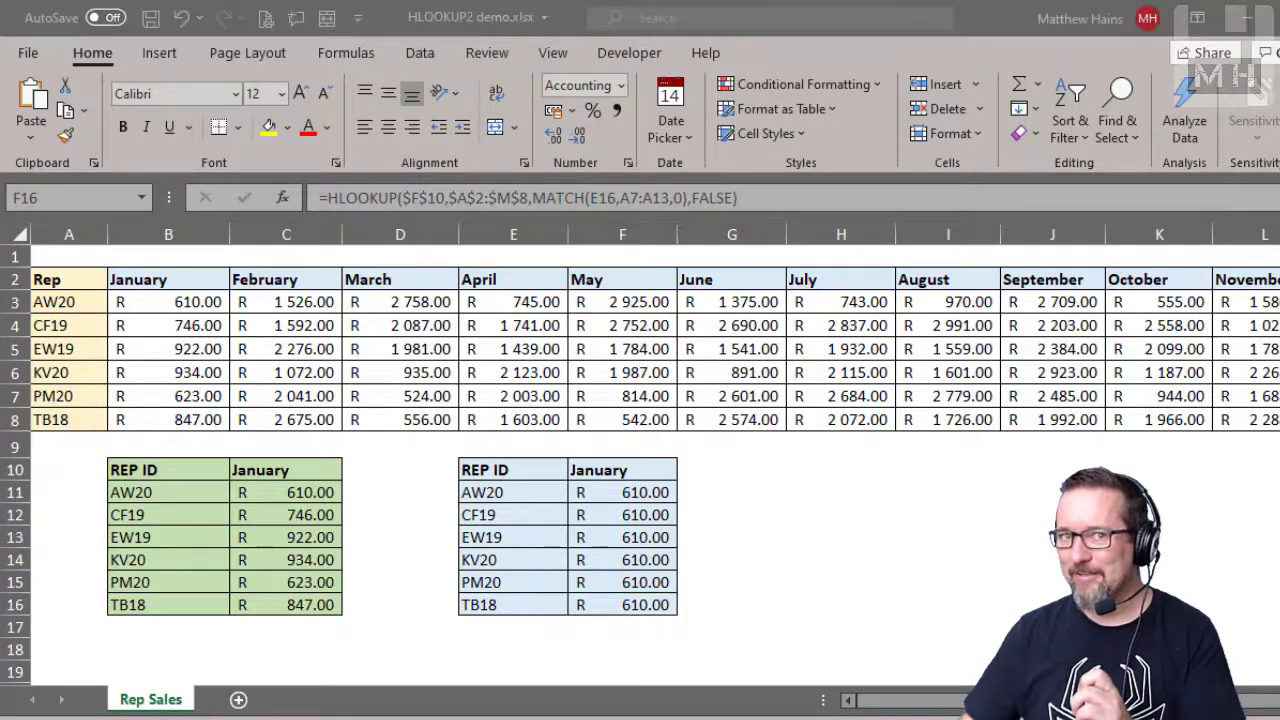
pyautogui.click(622, 492)
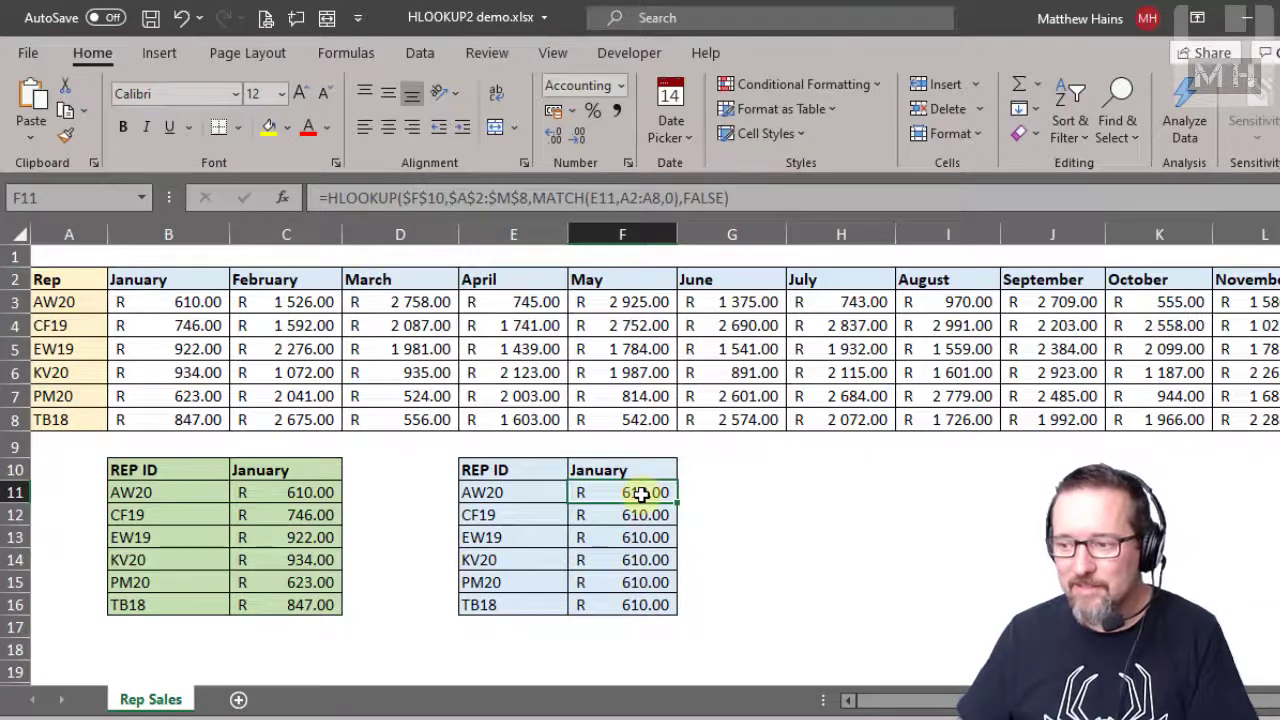
# Lock the MATCH range as $A$2:$A$8 in F11 so each rep's sales return correctly.
pyautogui.doubleClick(622, 492)
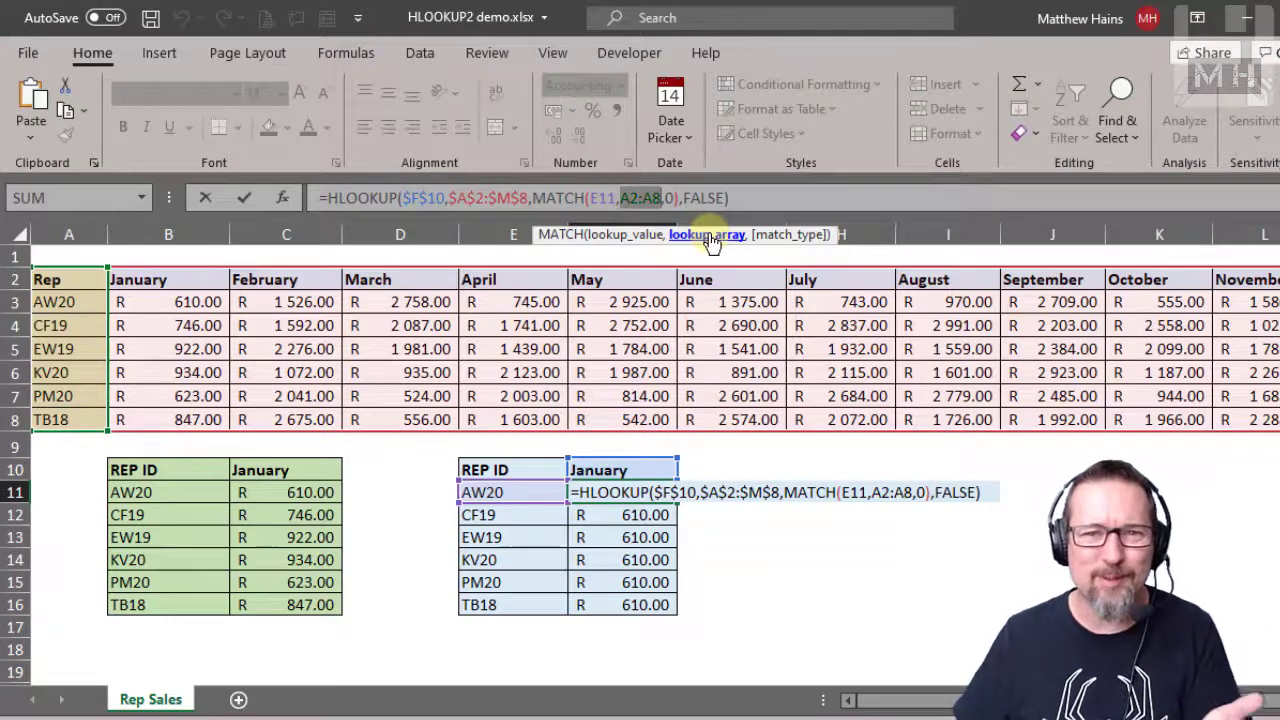
pyautogui.press('f4')
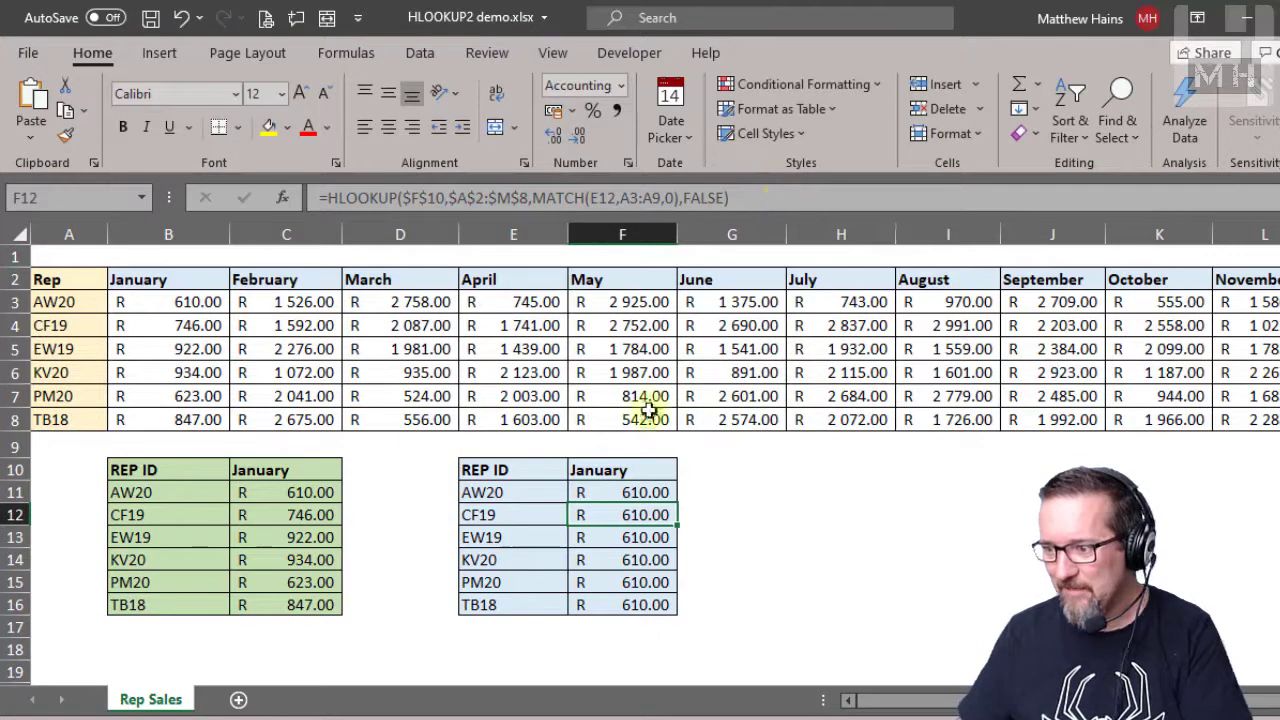
pyautogui.click(622, 492)
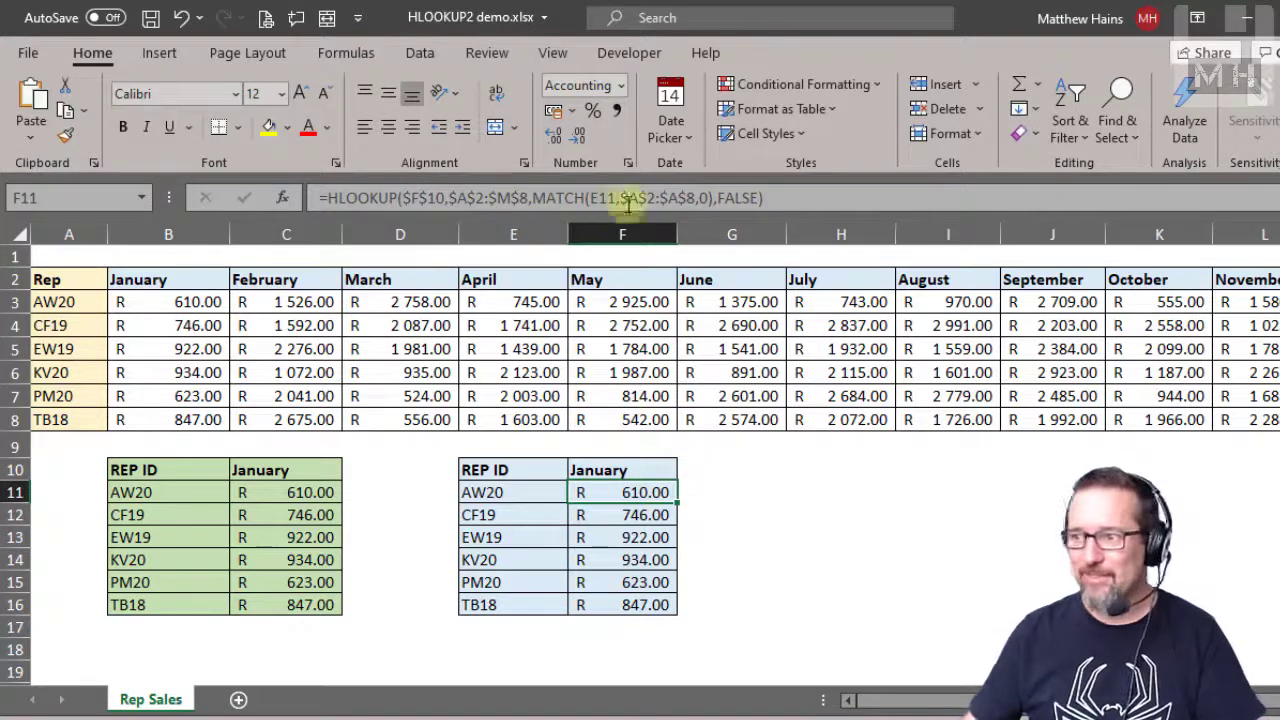
pyautogui.moveTo(620, 220)
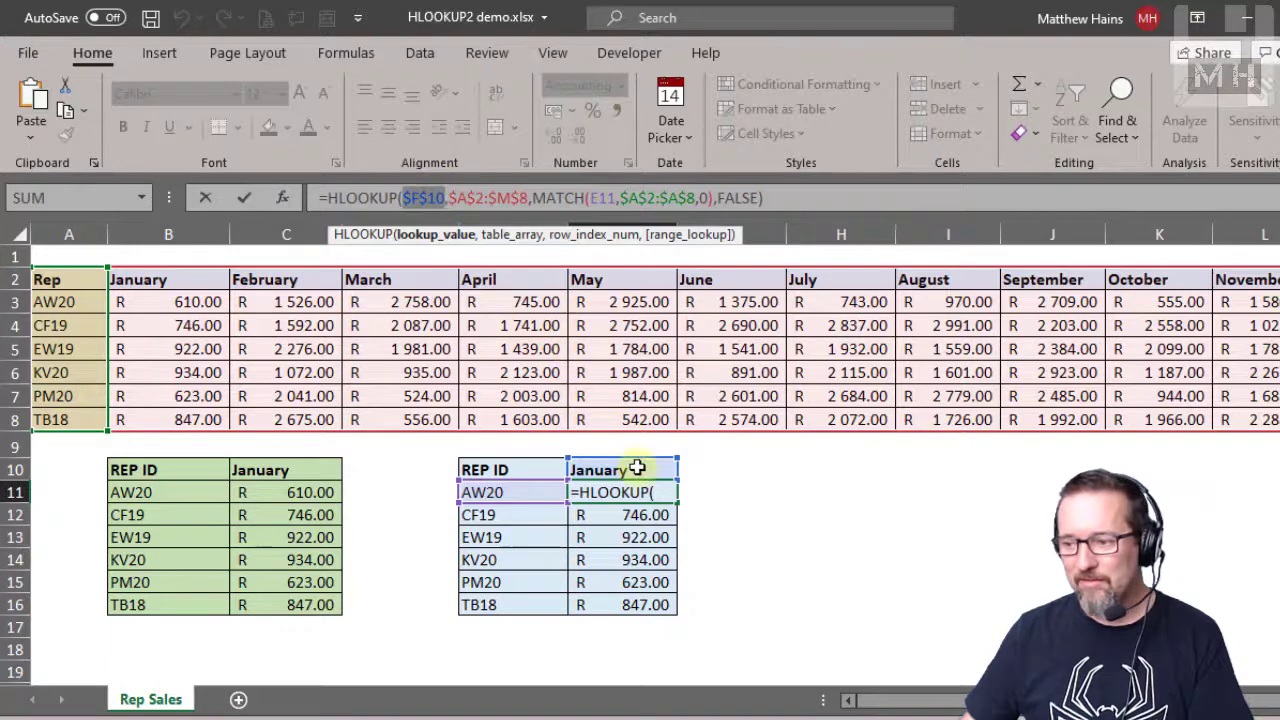
pyautogui.moveTo(512, 234)
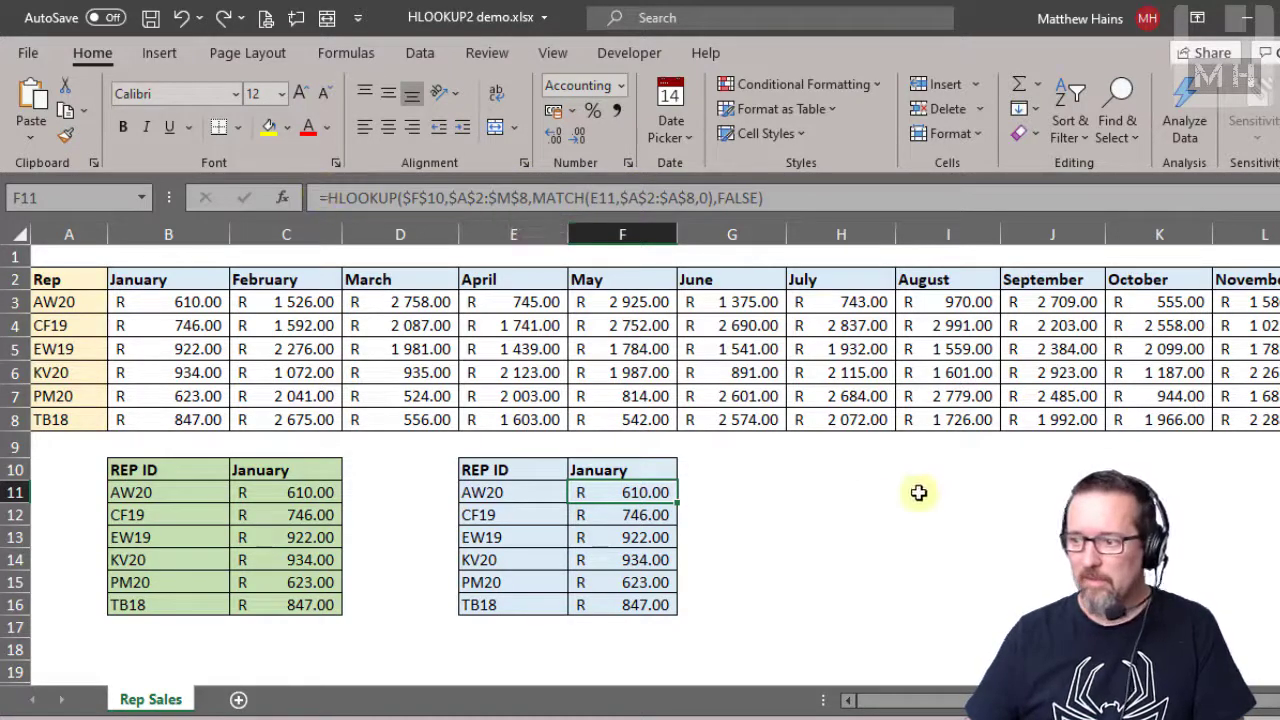
# Enter =MATCH(E11,$A$2:$A$8,0) in H11 to locate rep AW20's row.
pyautogui.click(840, 492)
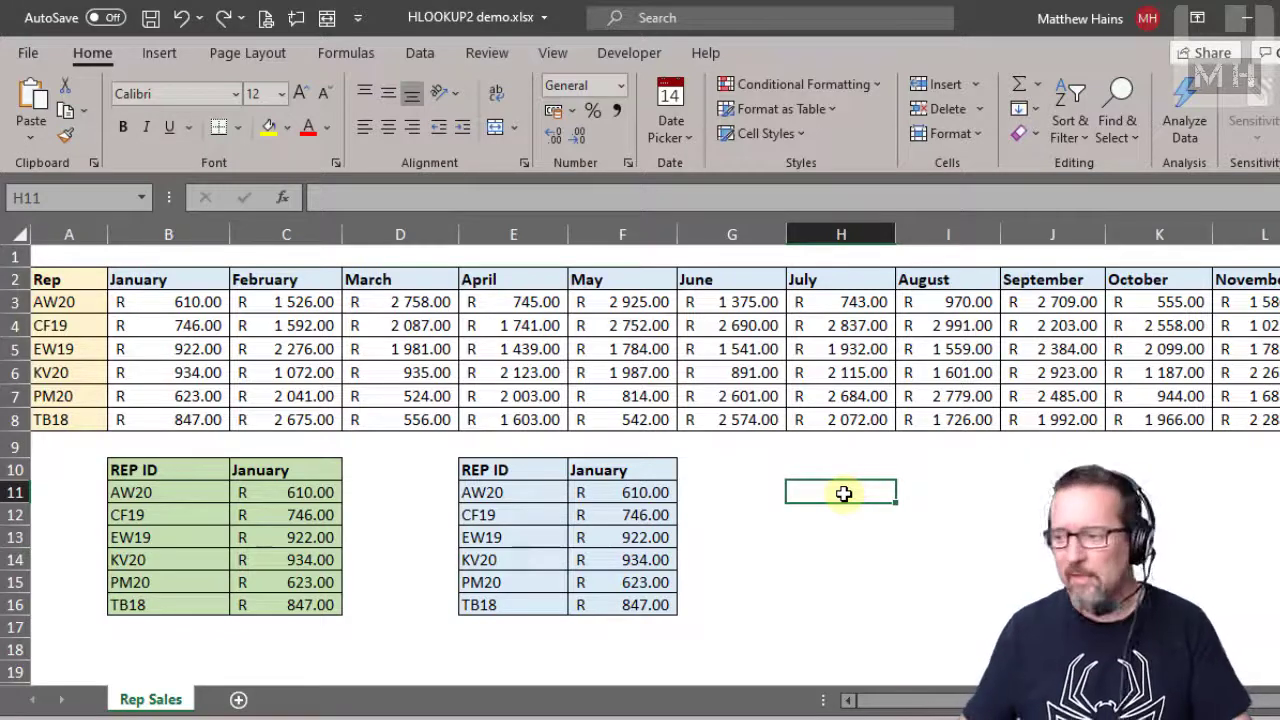
pyautogui.write('=match')
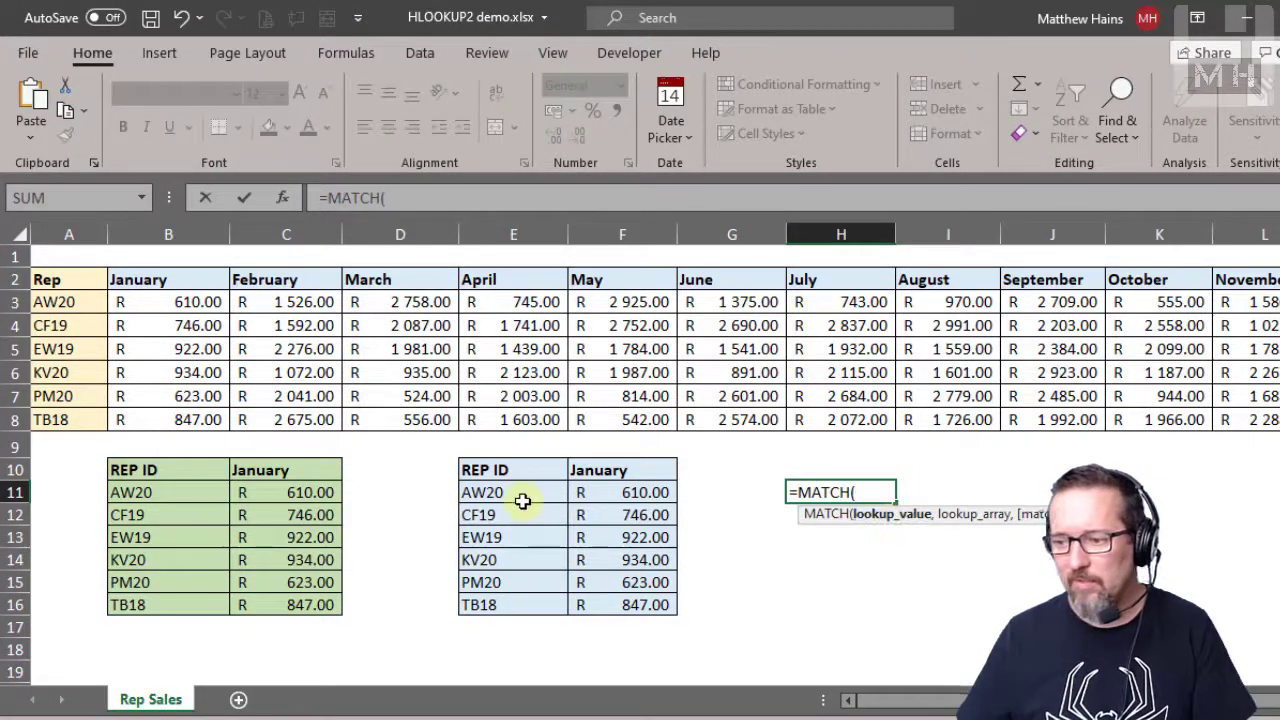
pyautogui.click(512, 492)
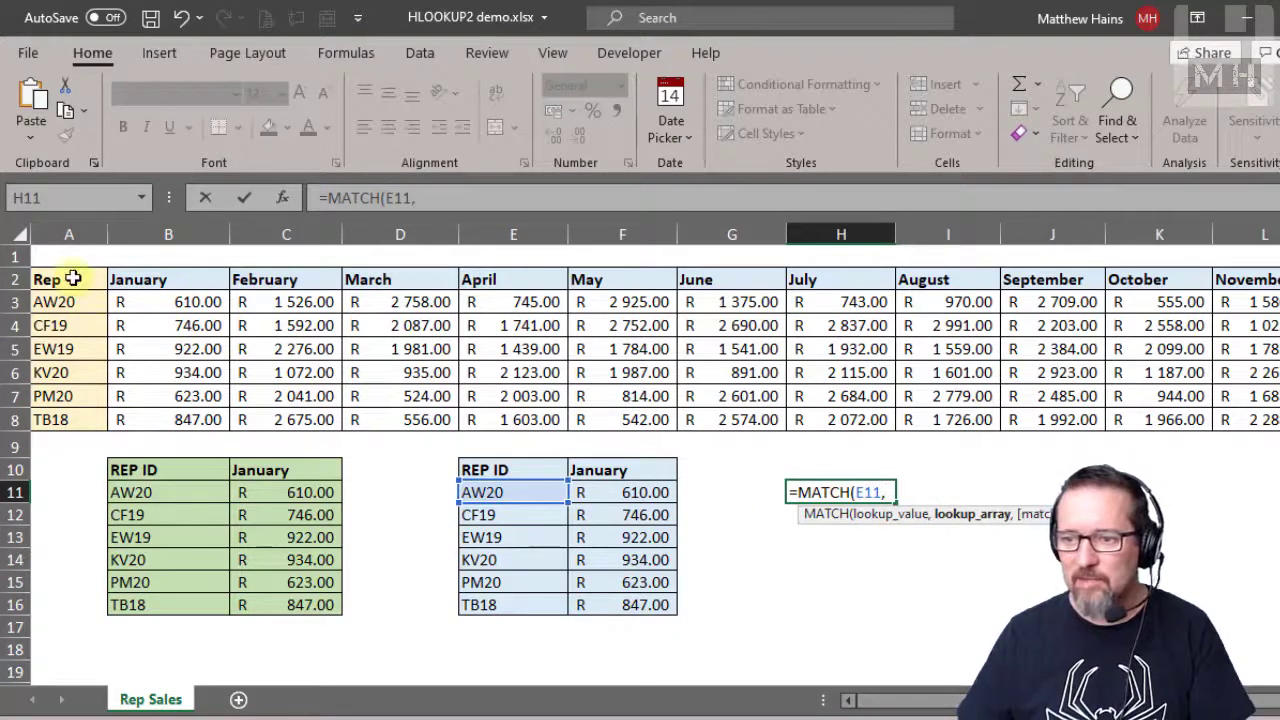
pyautogui.moveTo(68, 280); pyautogui.dragTo(68, 420)
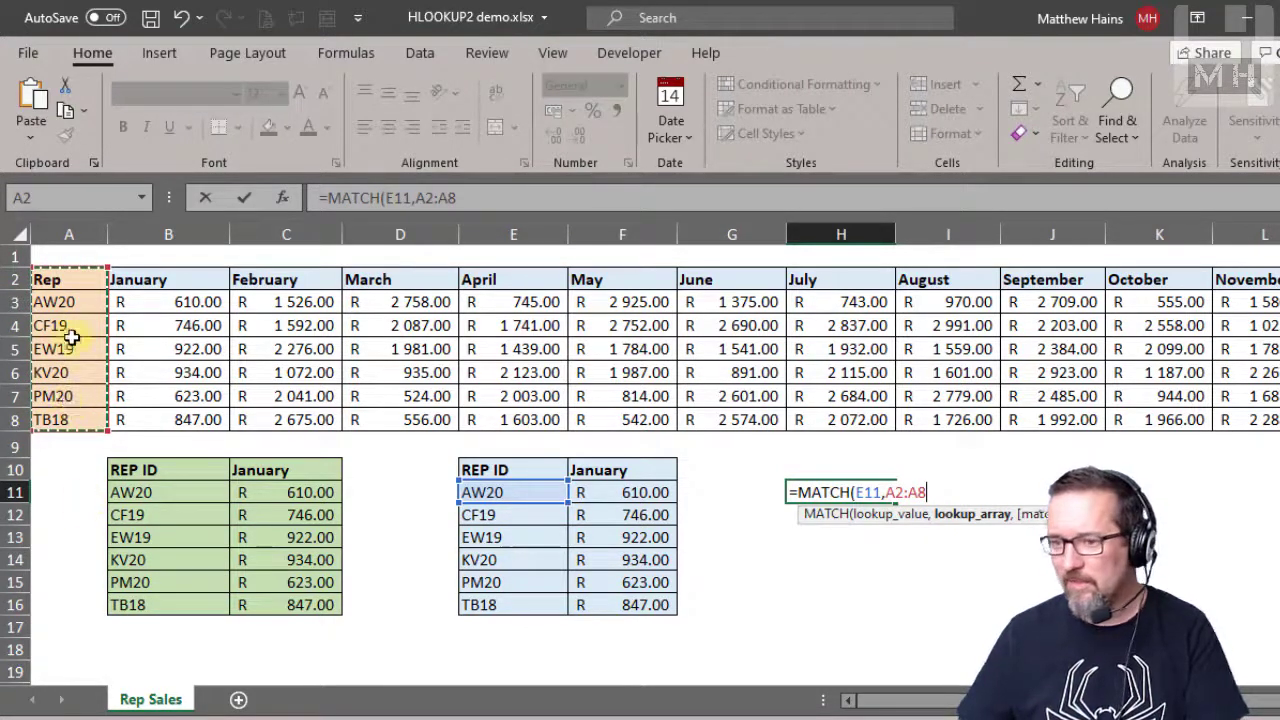
pyautogui.moveTo(68, 260)
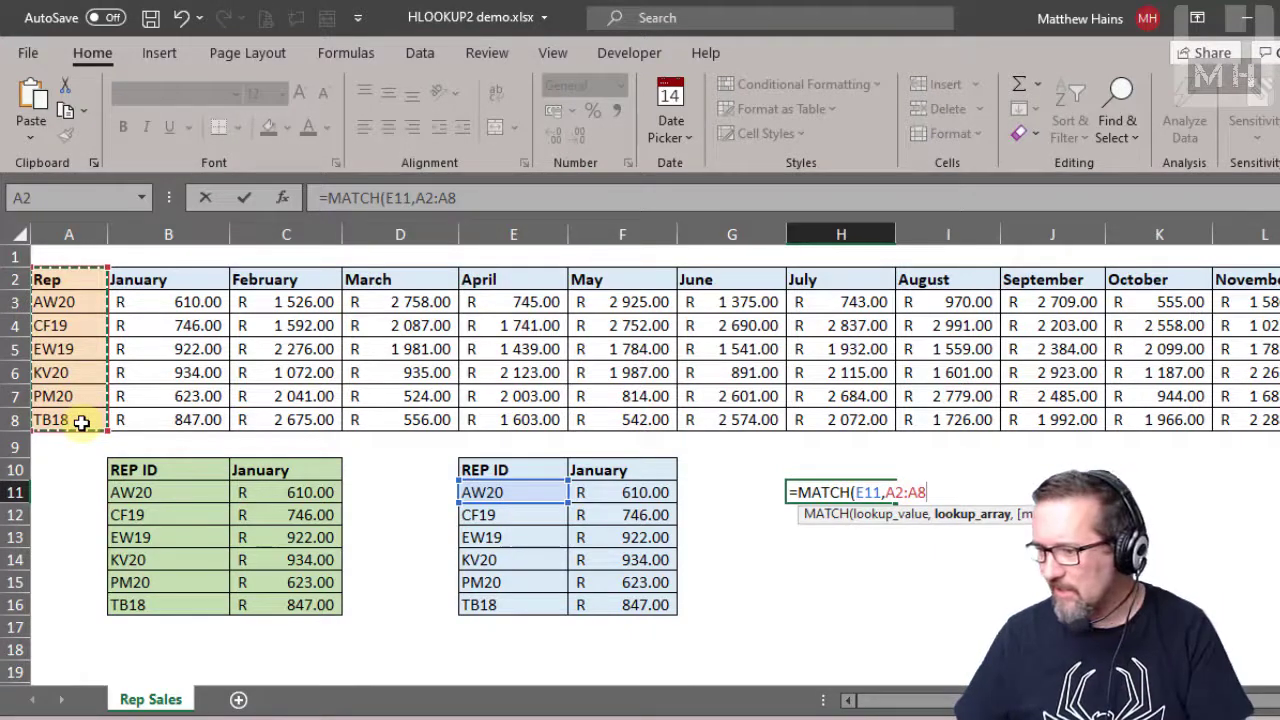
pyautogui.press('f4')
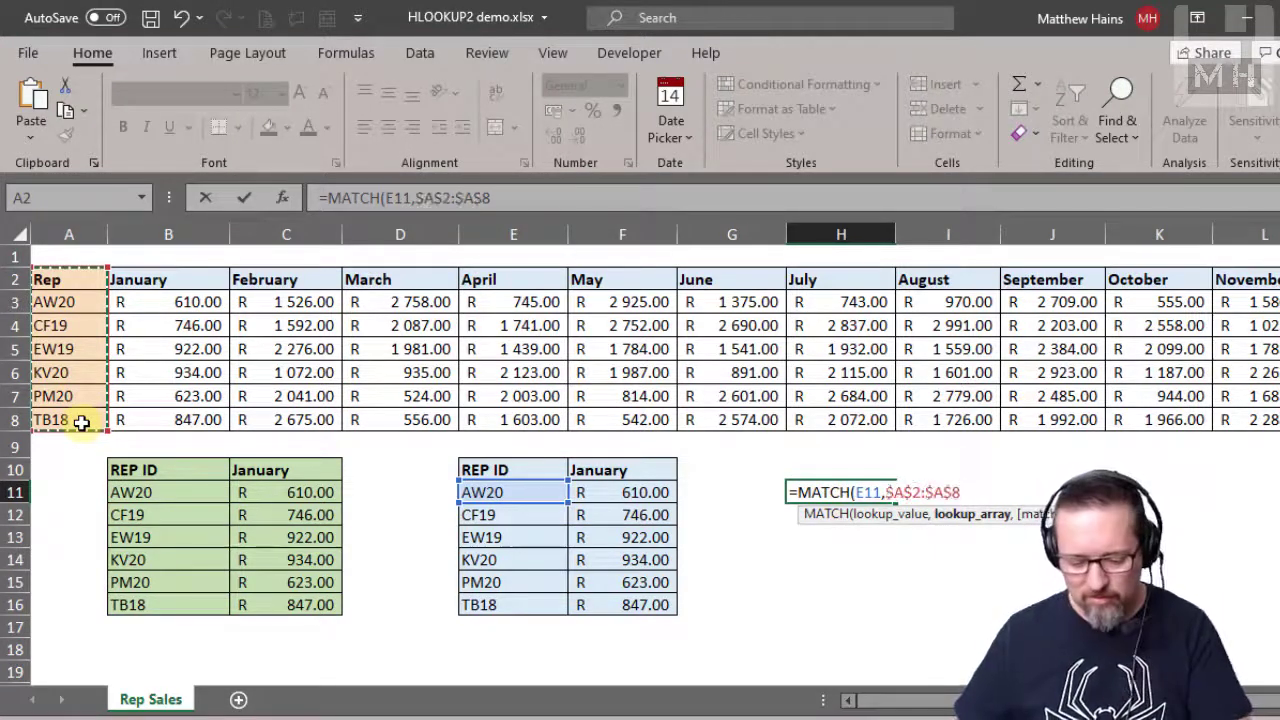
pyautogui.write(',')
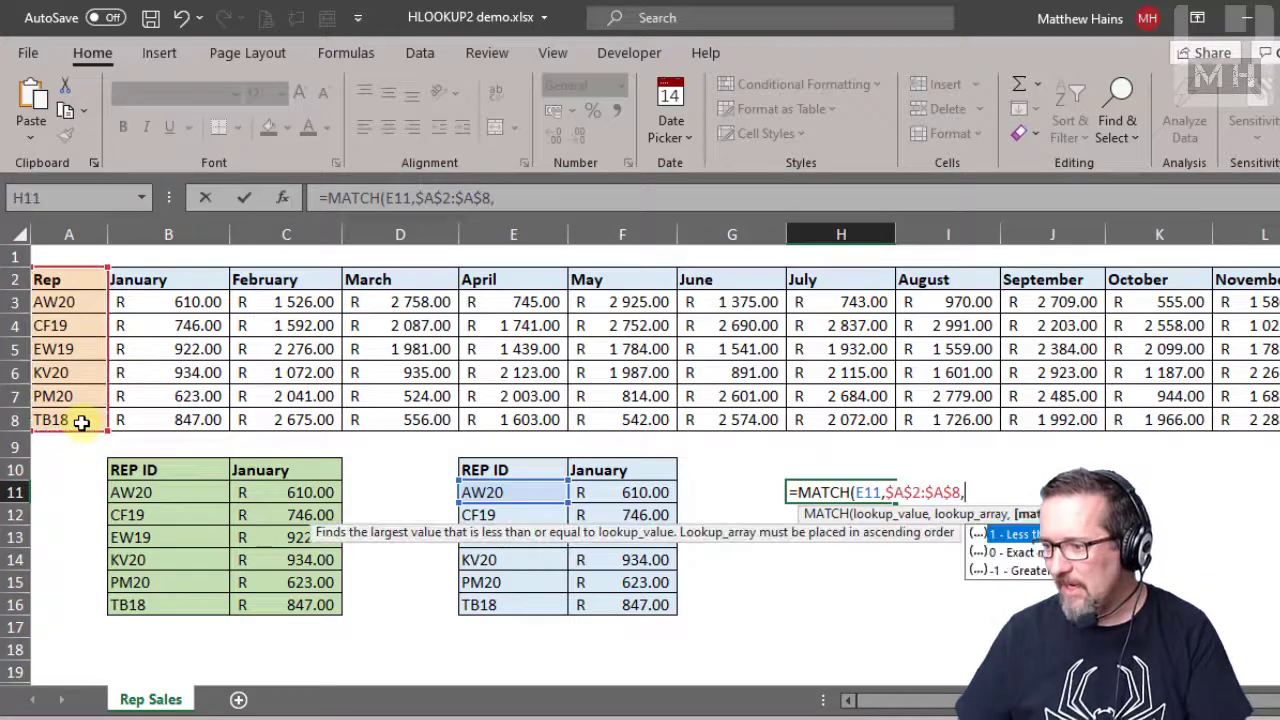
pyautogui.write('0')
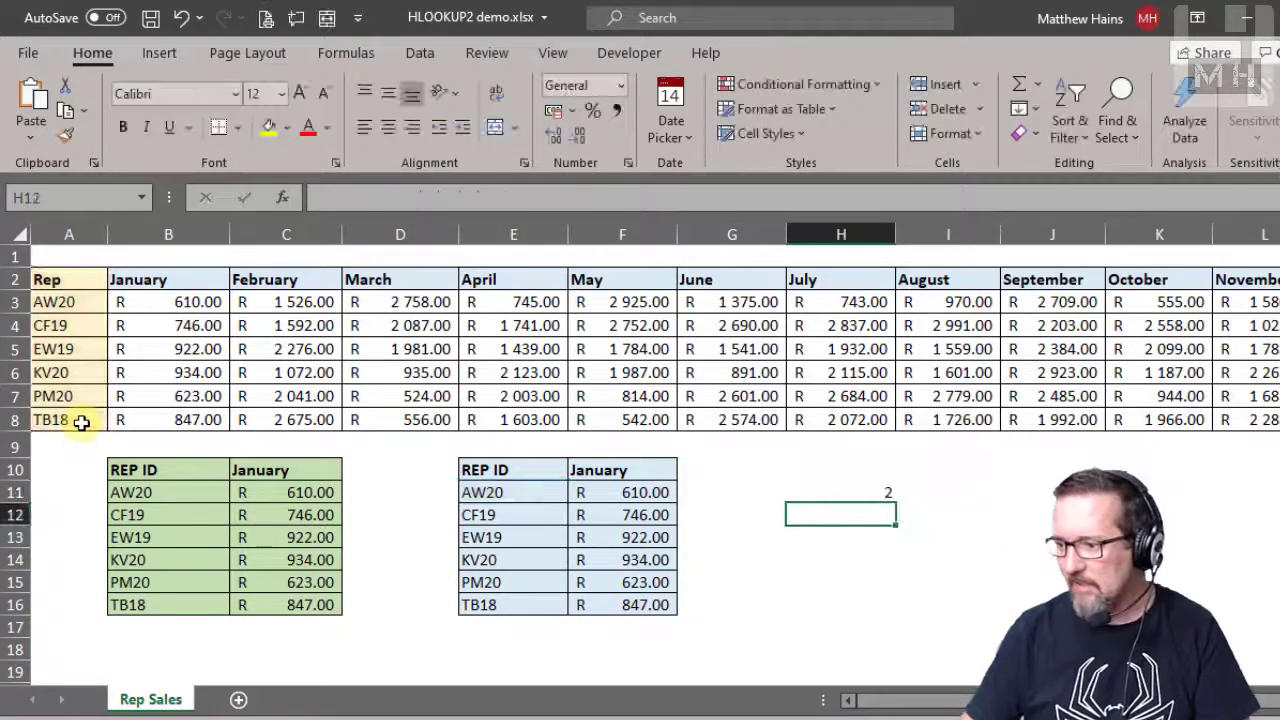
# Check the H11 MATCH result and fill it down to H16 for row positions 2 to 7.
pyautogui.click(840, 492)
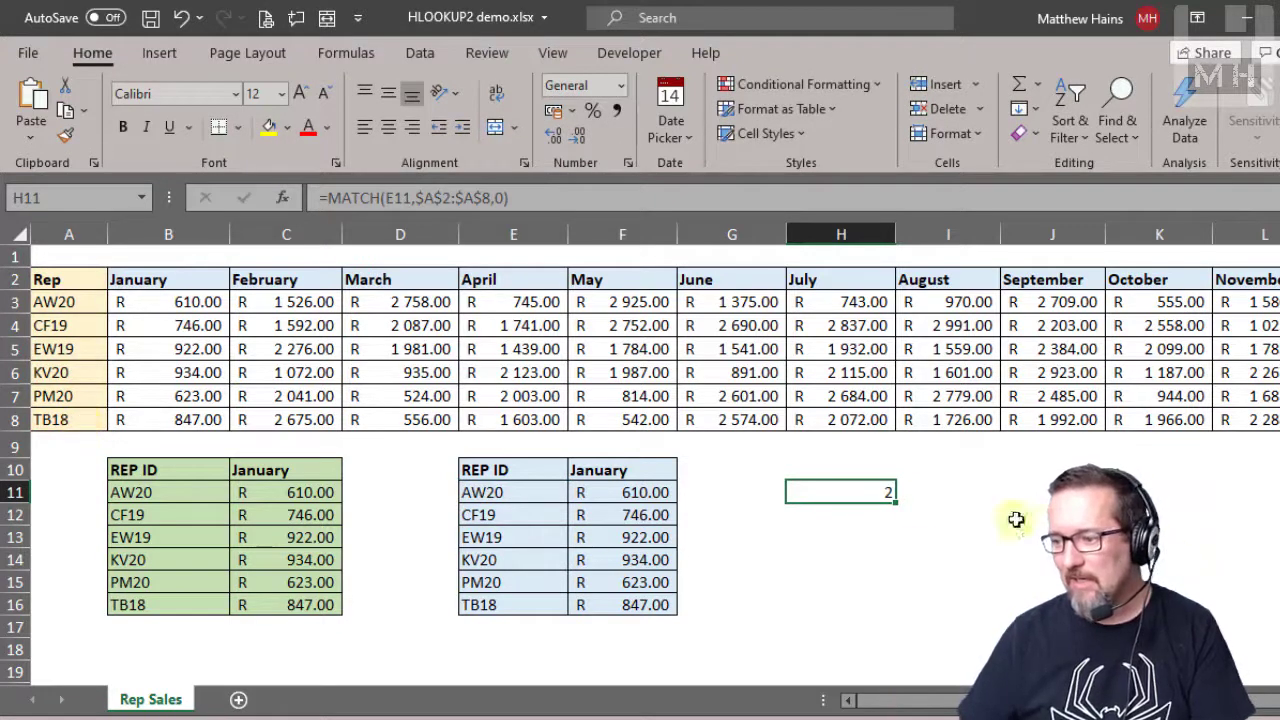
pyautogui.click(512, 492)
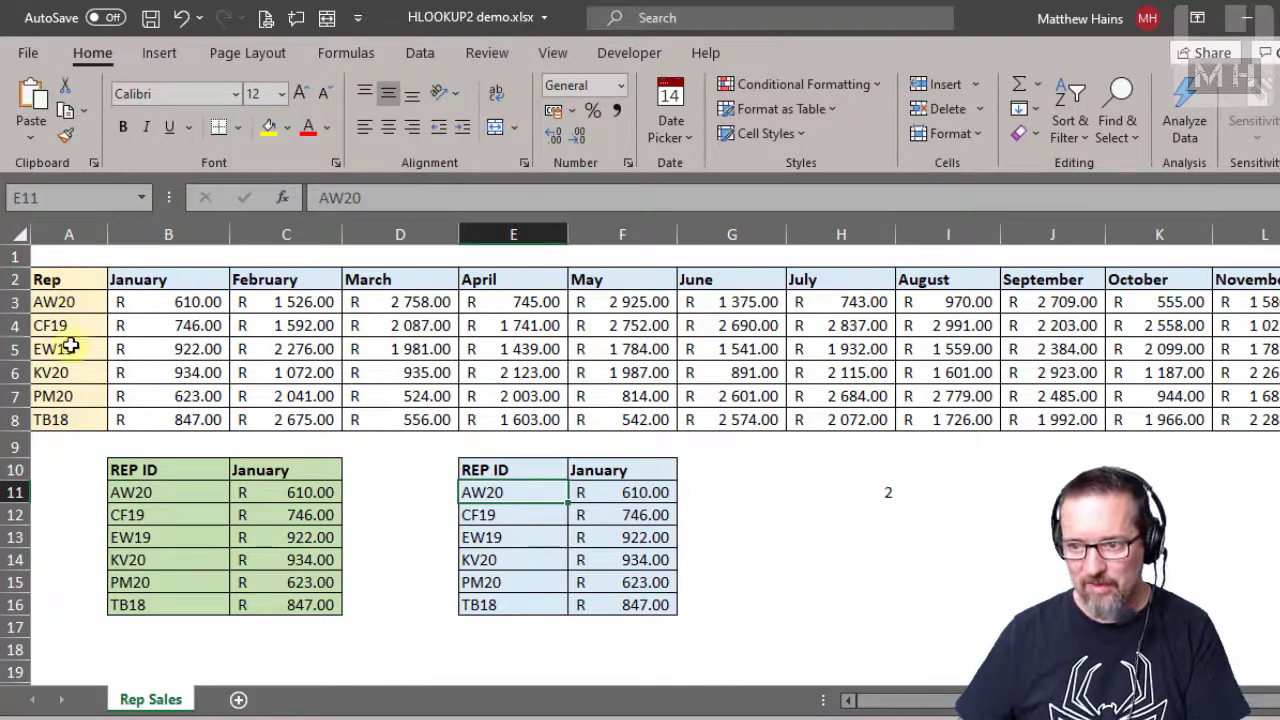
pyautogui.moveTo(528, 492)
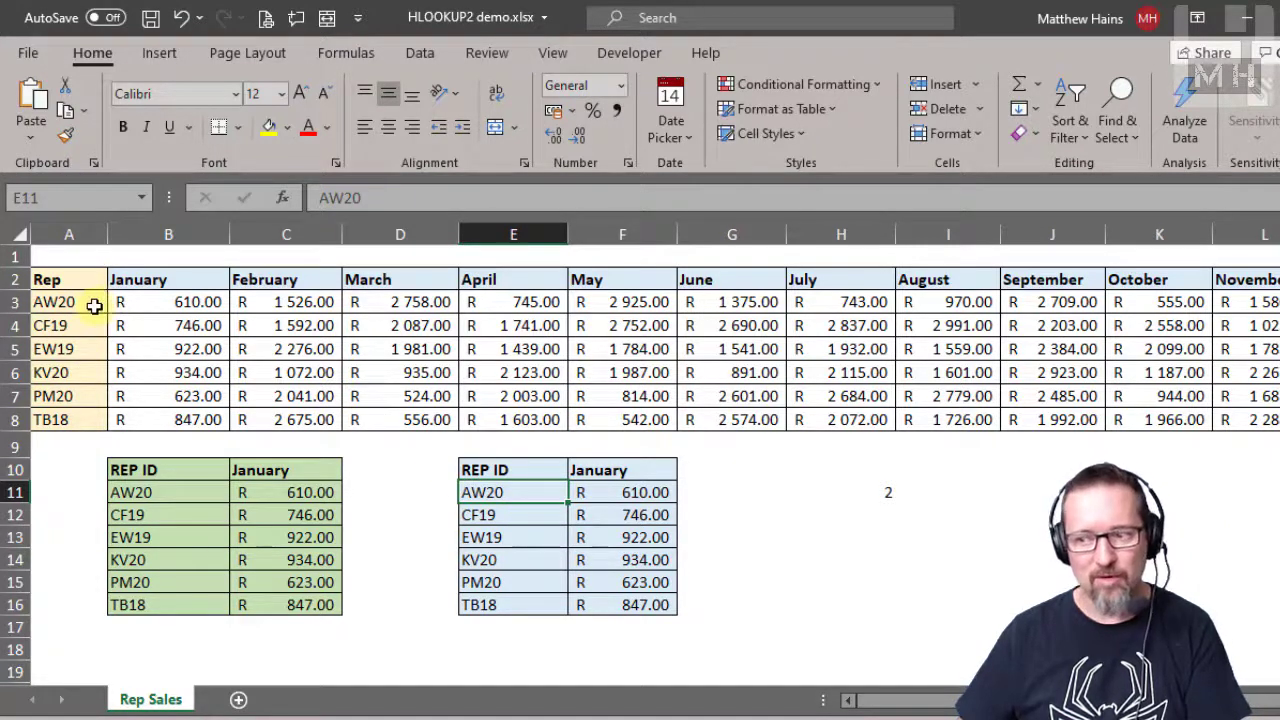
pyautogui.click(840, 492)
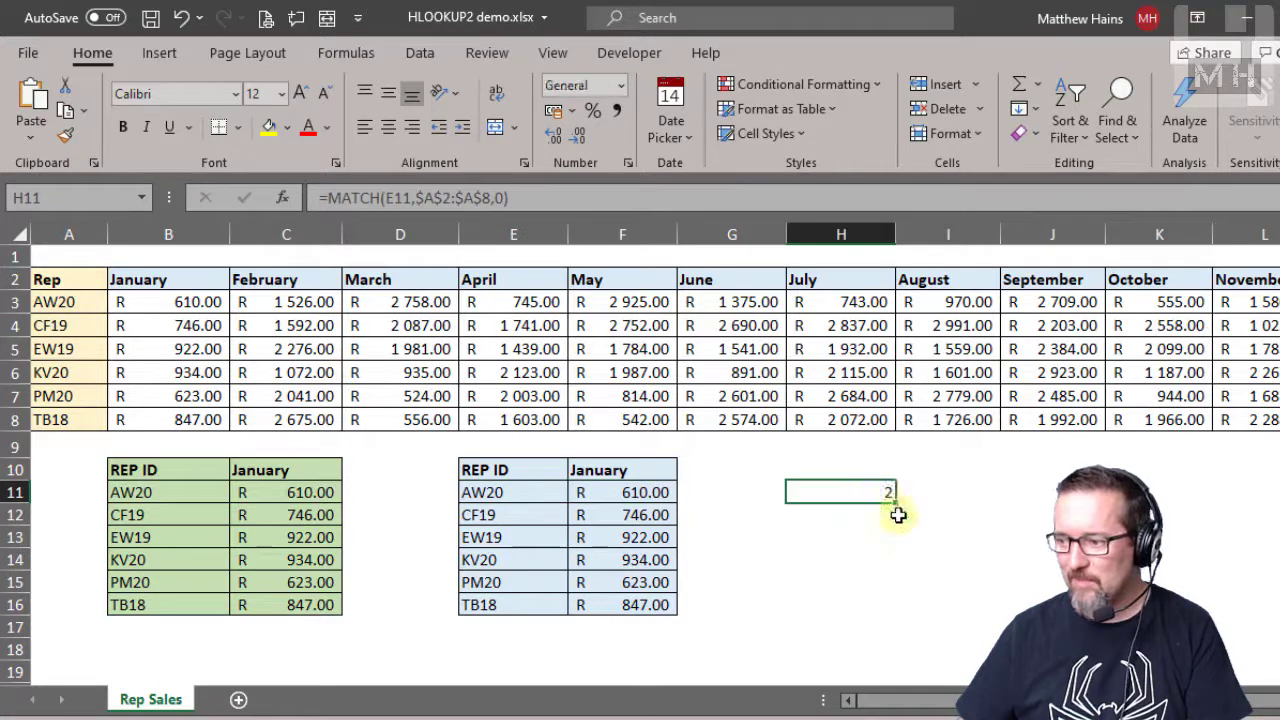
pyautogui.moveTo(888, 492); pyautogui.dragTo(888, 604)
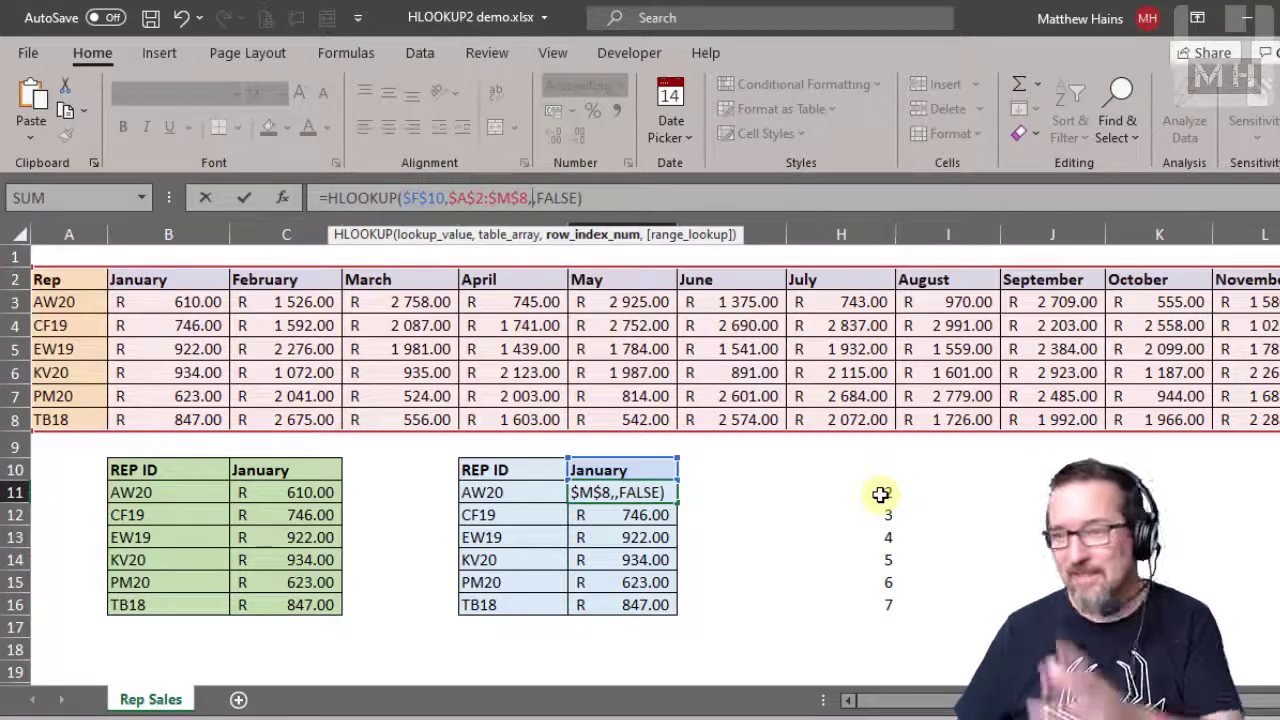
# Use H11 as the HLOOKUP row number and verify the results and MATCH values.
pyautogui.click(840, 492)
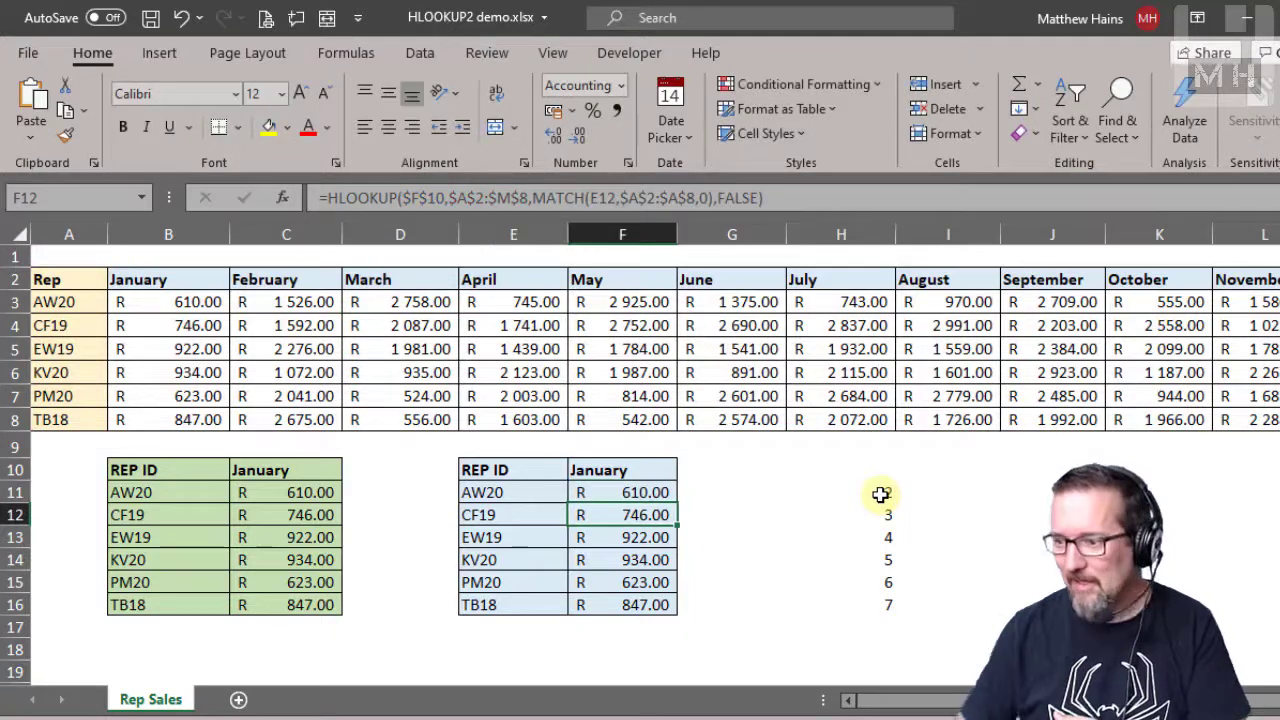
pyautogui.click(622, 492)
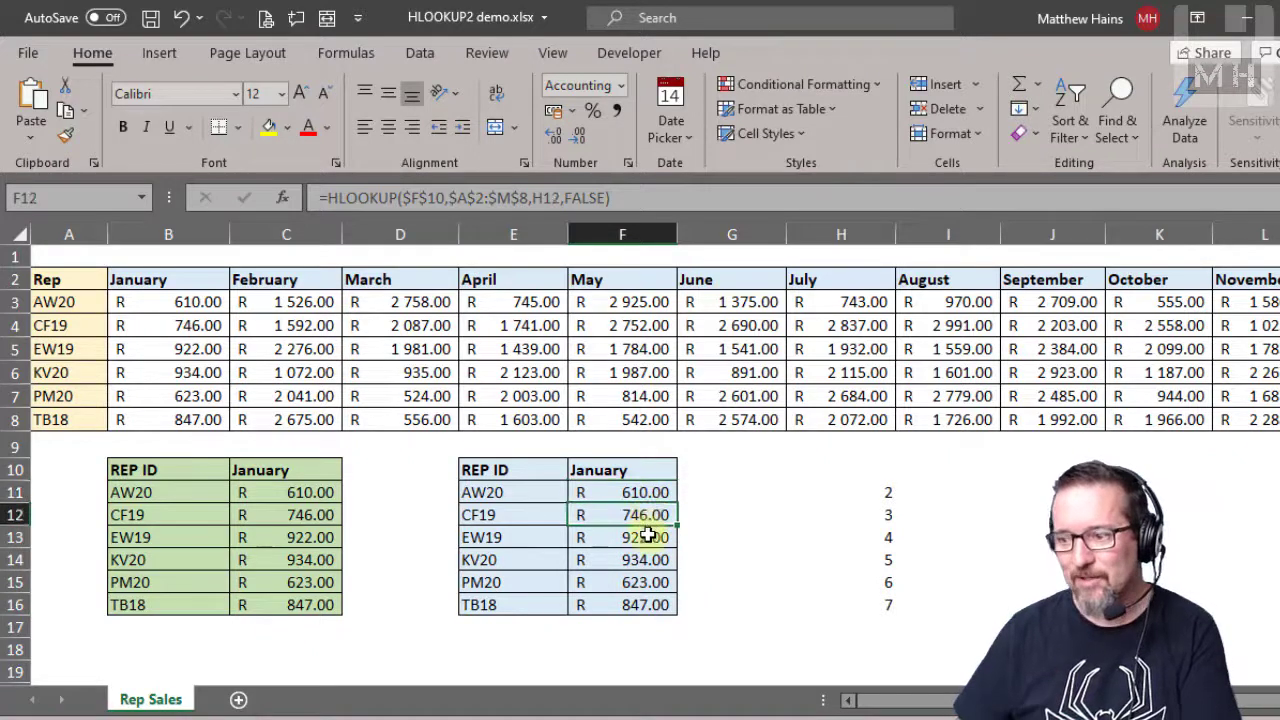
pyautogui.click(840, 492)
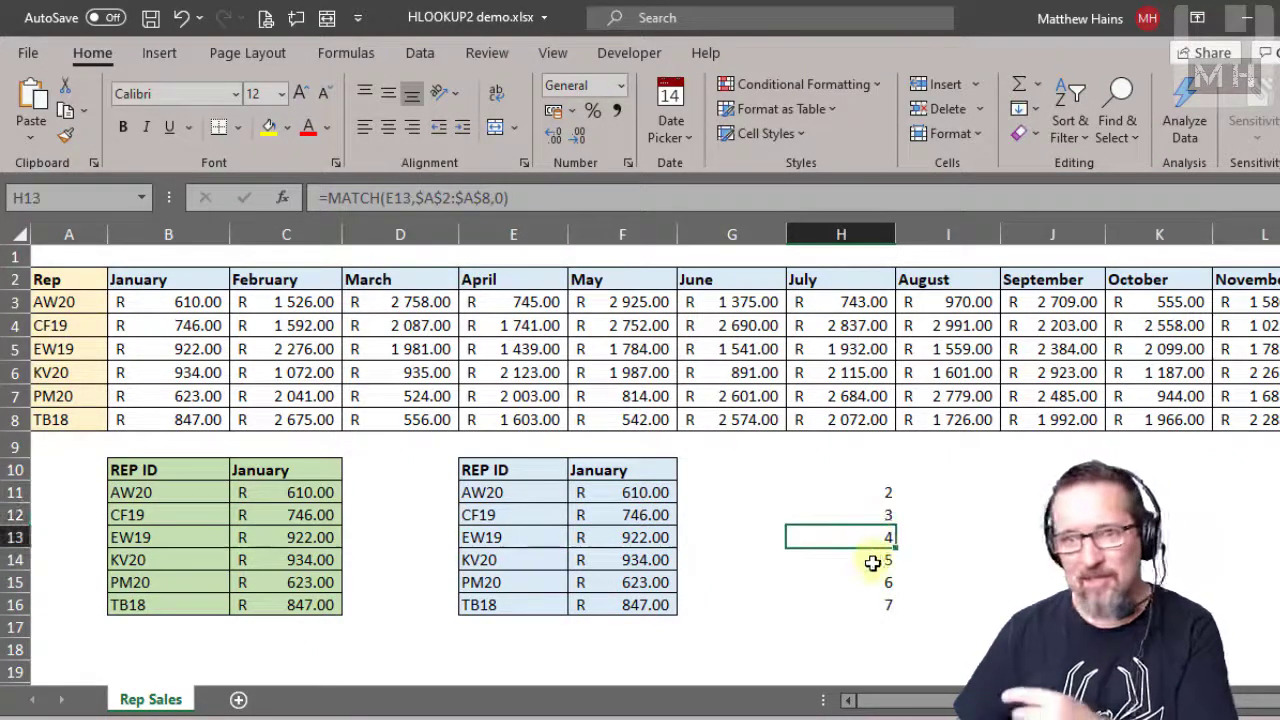
pyautogui.click(840, 582)
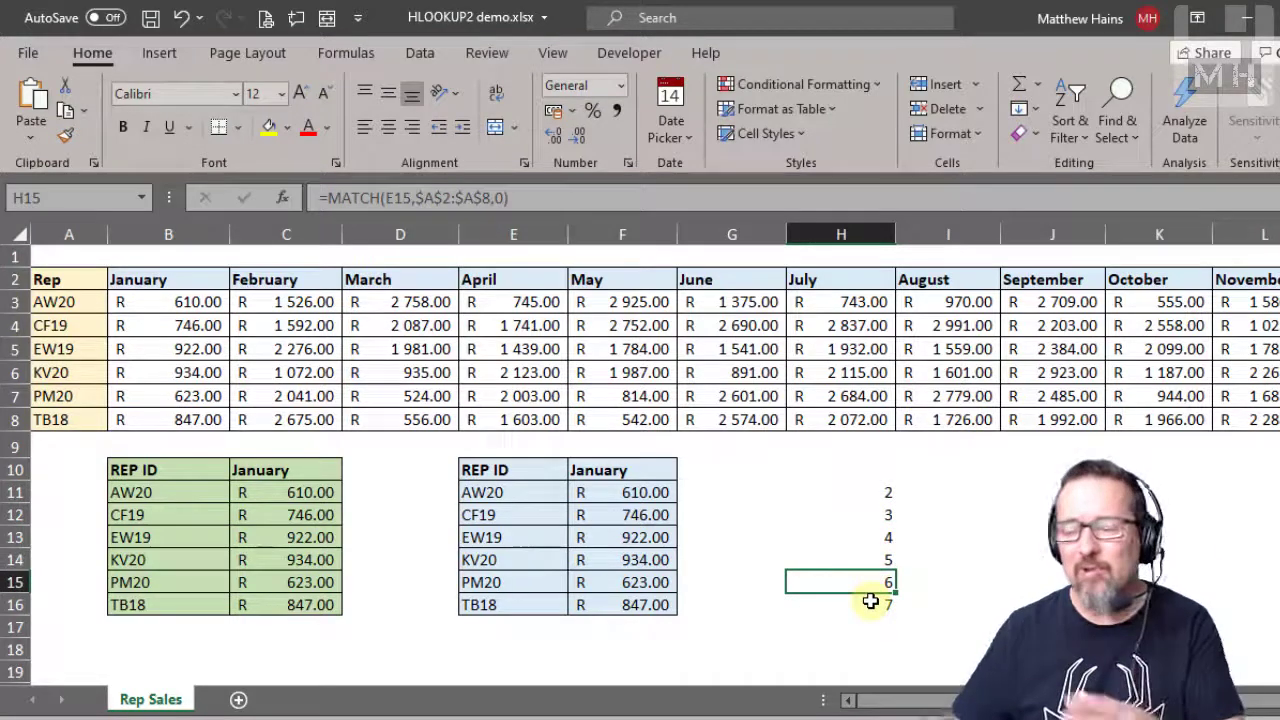